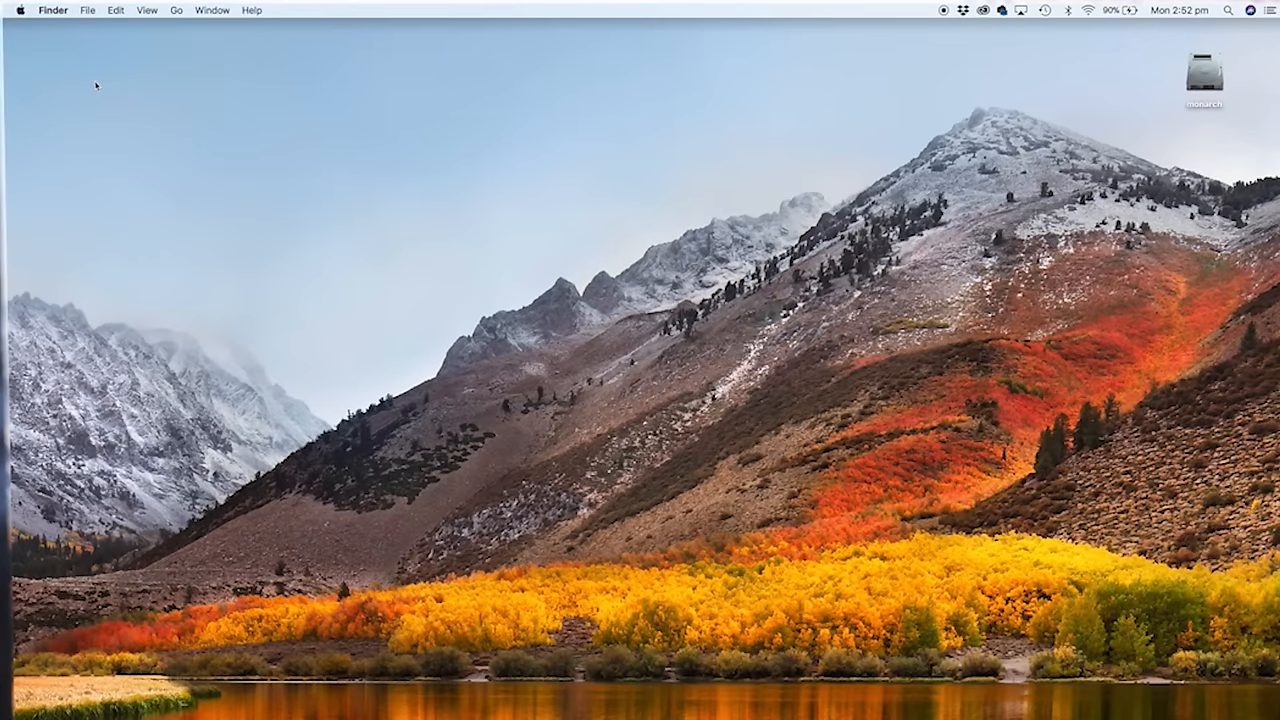
Step: Open System Preferences from the Apple menu
click(18, 10)
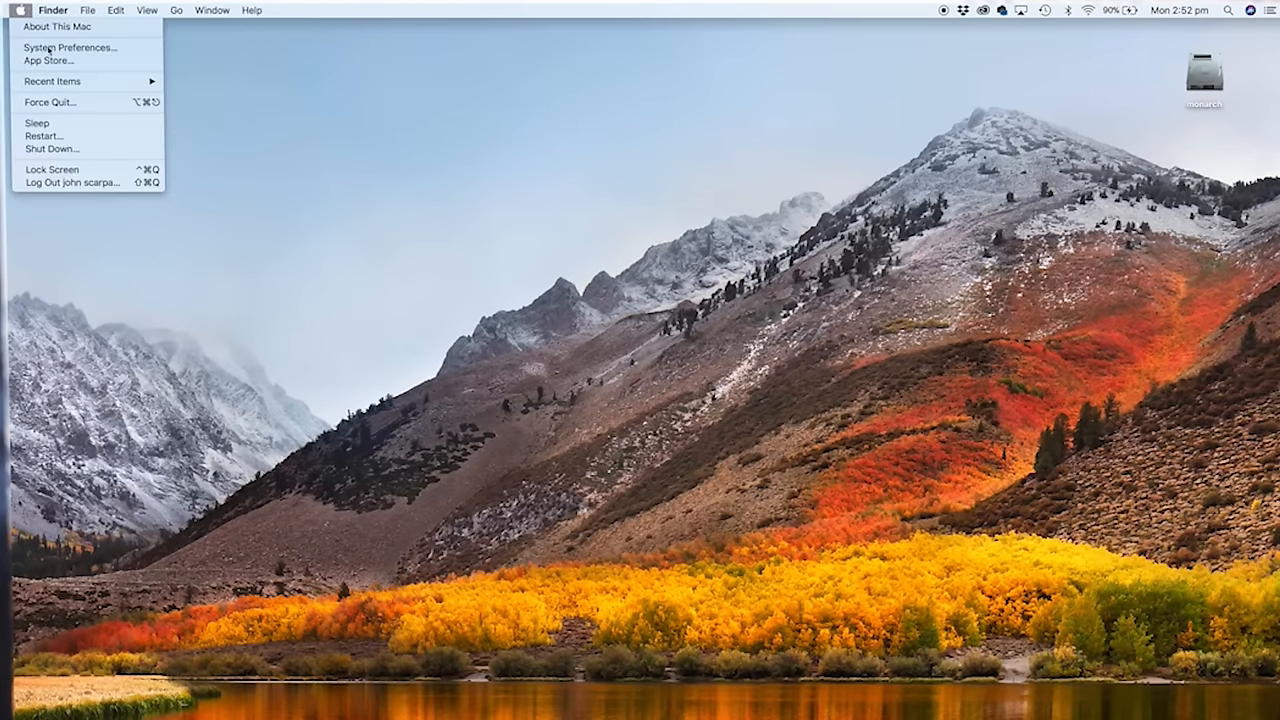
click(70, 47)
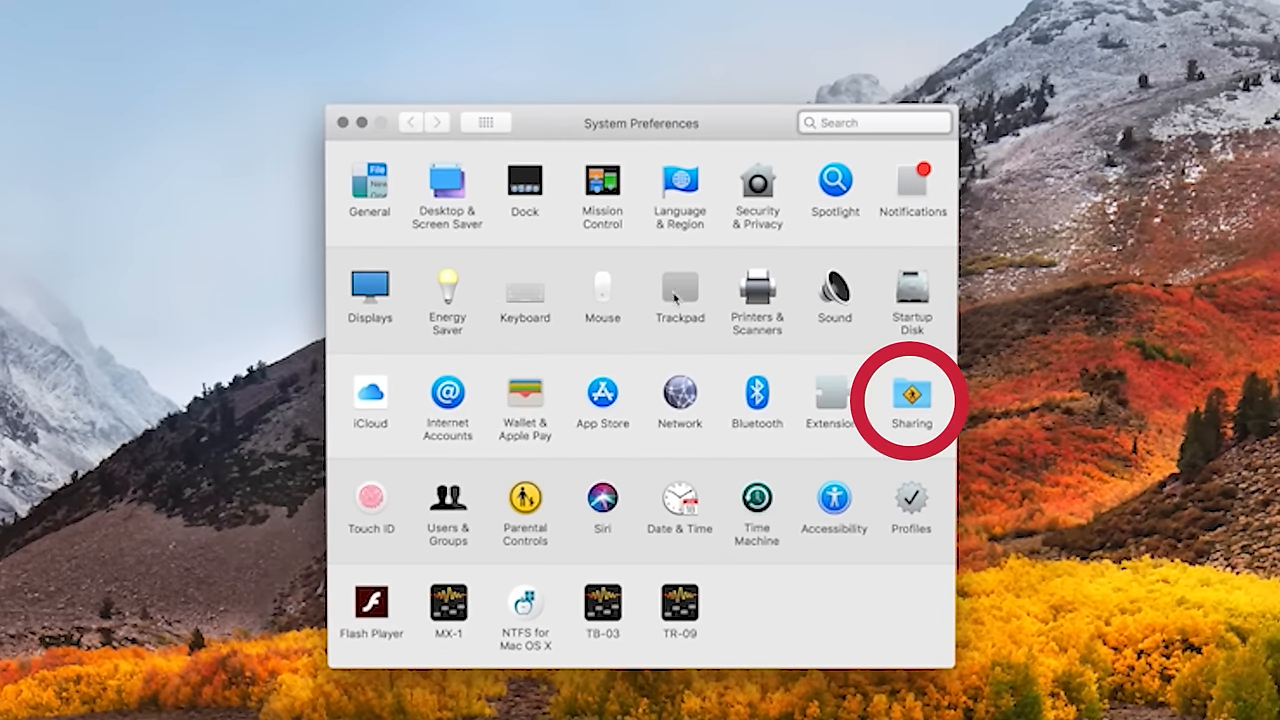
Step: Open the Sharing pane and toggle File Sharing off and back on
click(911, 392)
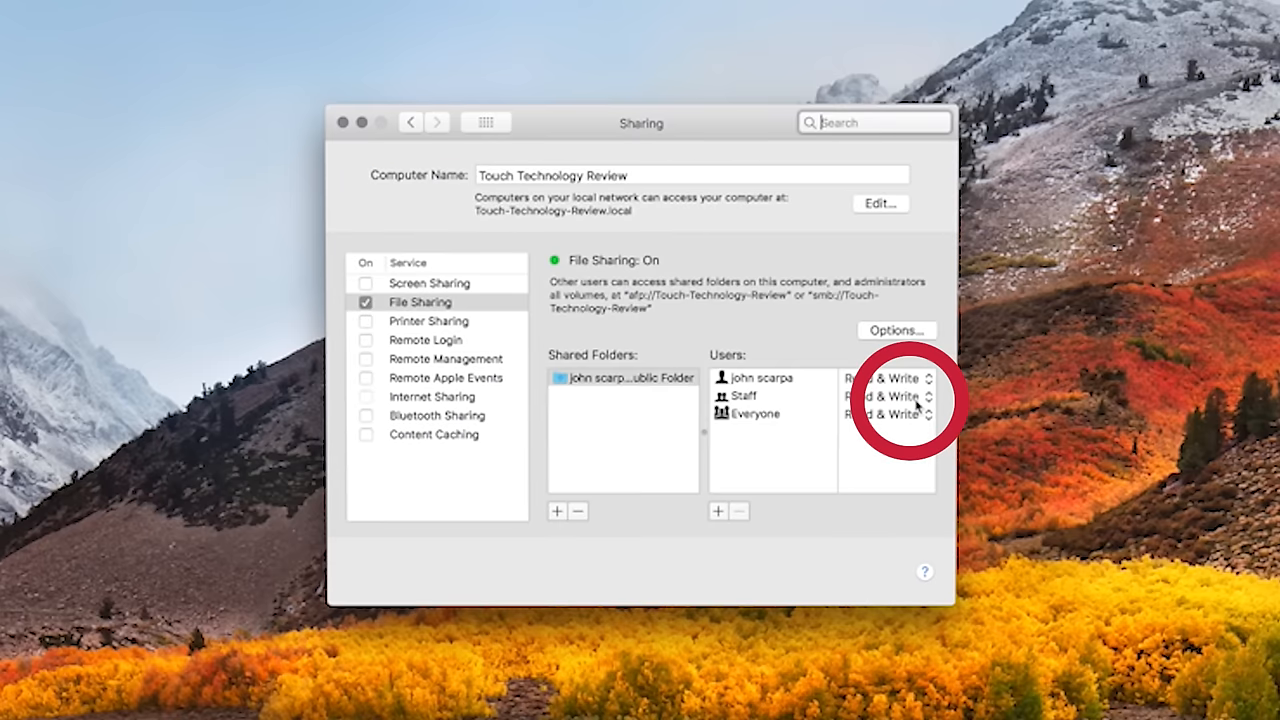
click(366, 302)
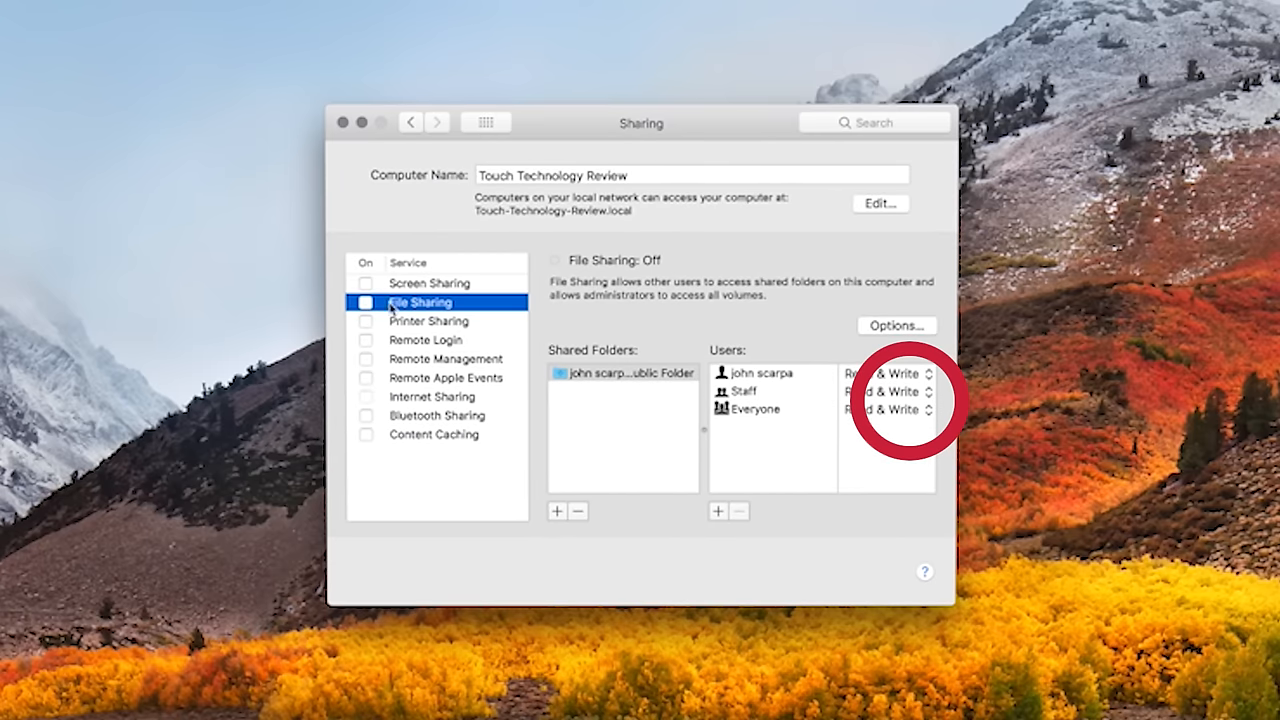
click(366, 302)
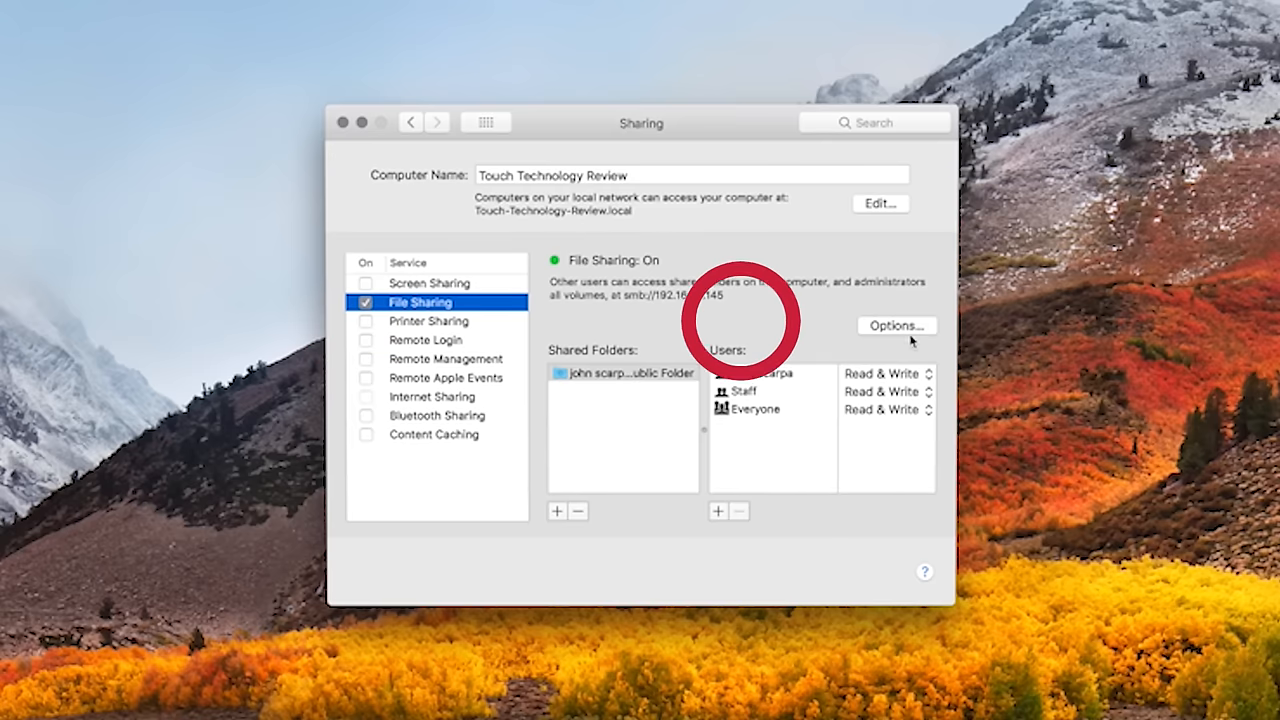
Step: In File Sharing Options, enable Windows File Sharing for the user account and confirm its password
click(895, 325)
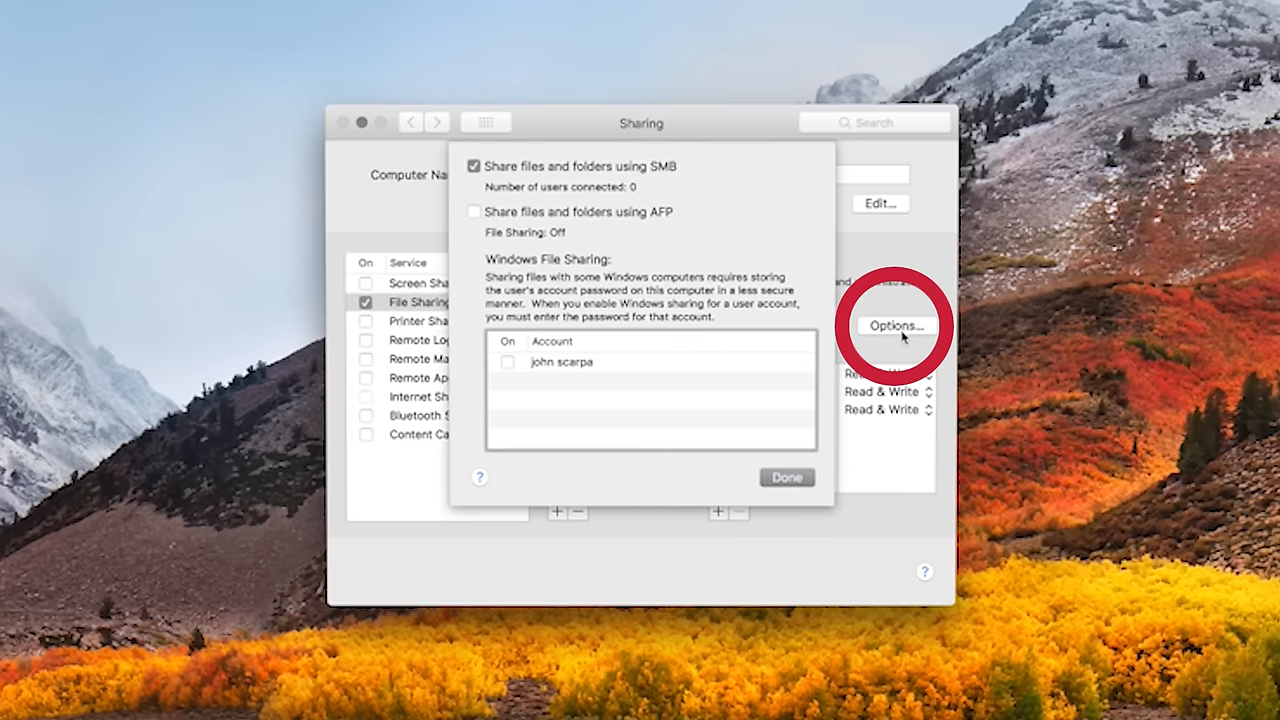
mouse_move(650, 175)
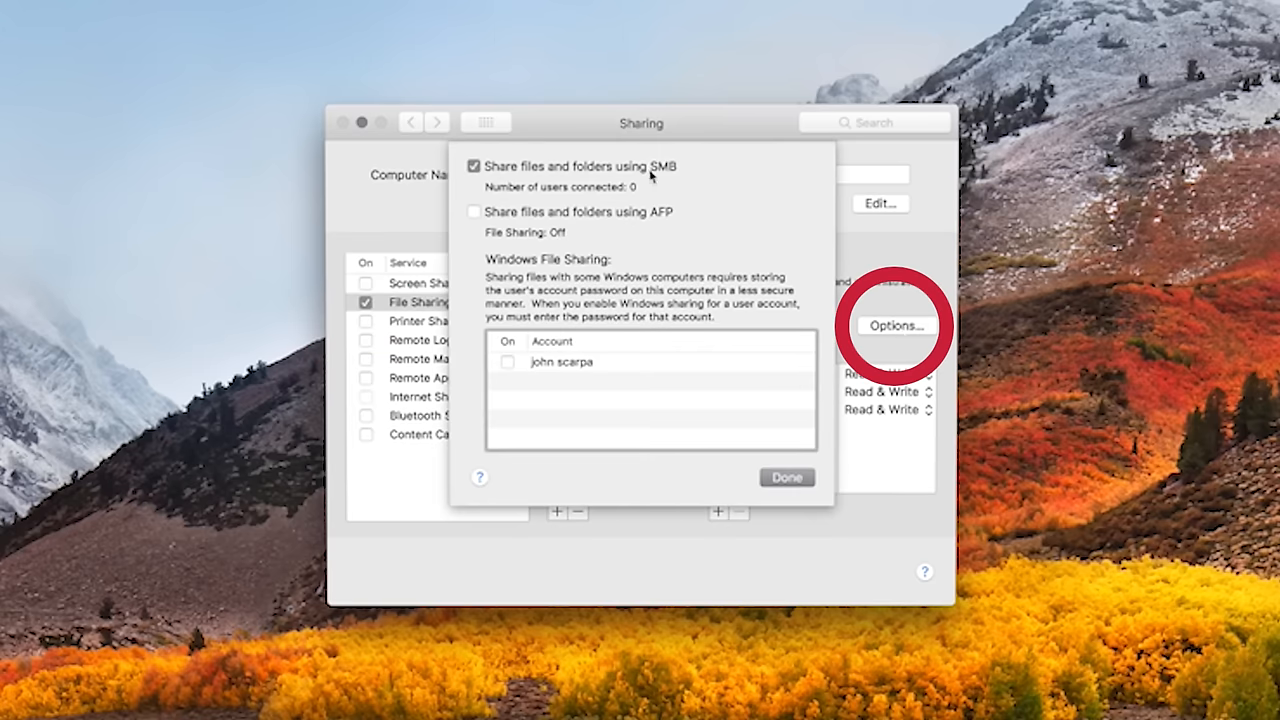
mouse_move(618, 304)
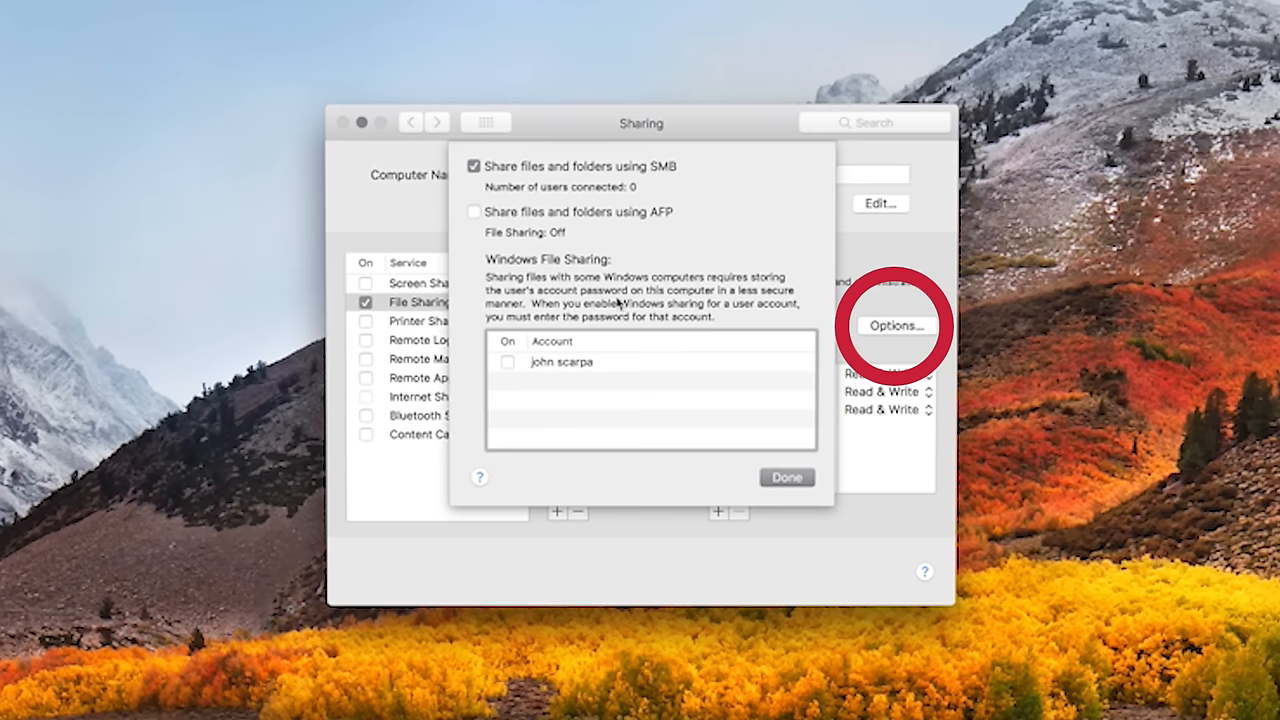
click(507, 362)
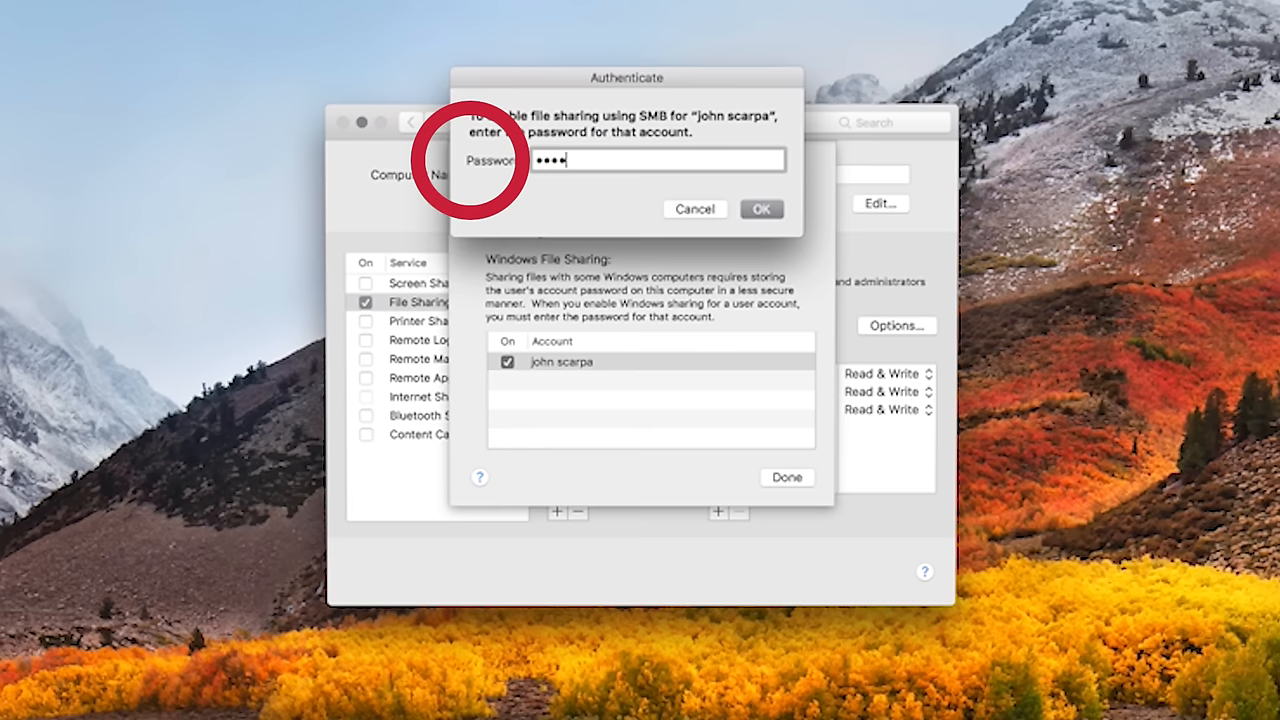
click(761, 209)
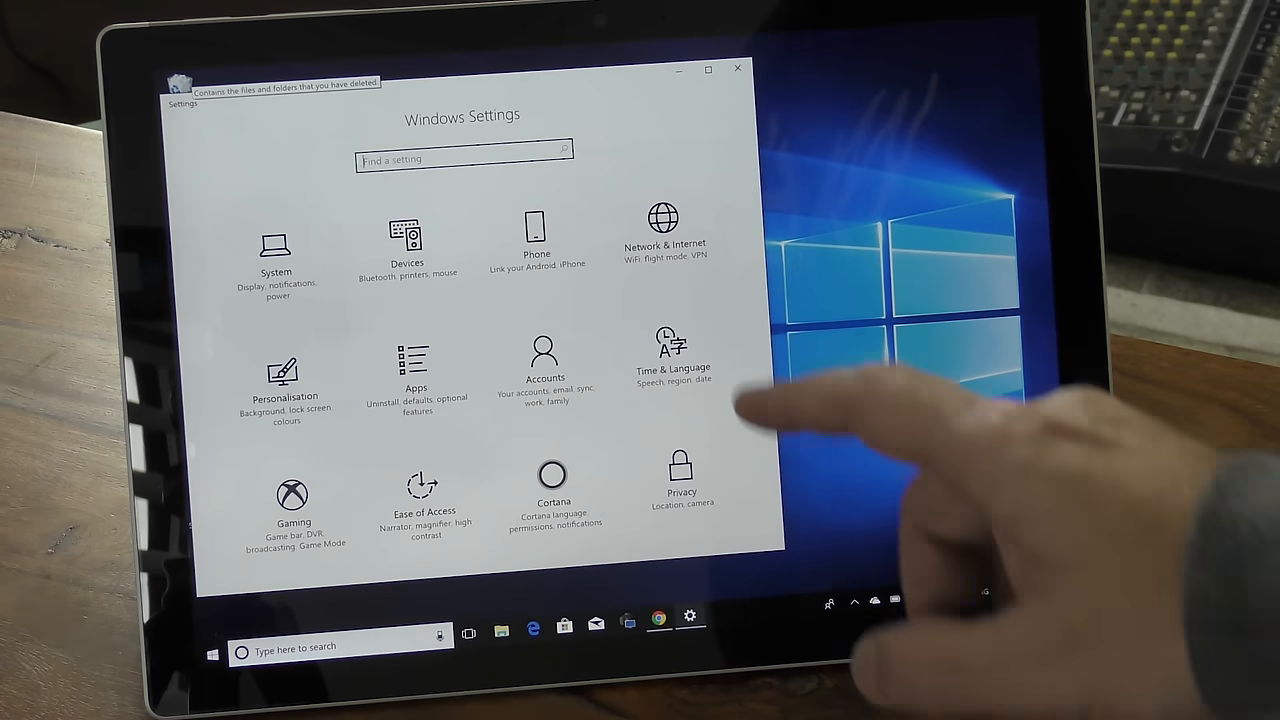
Step: Open Network & Internet status, scroll down and go to Sharing options
click(663, 240)
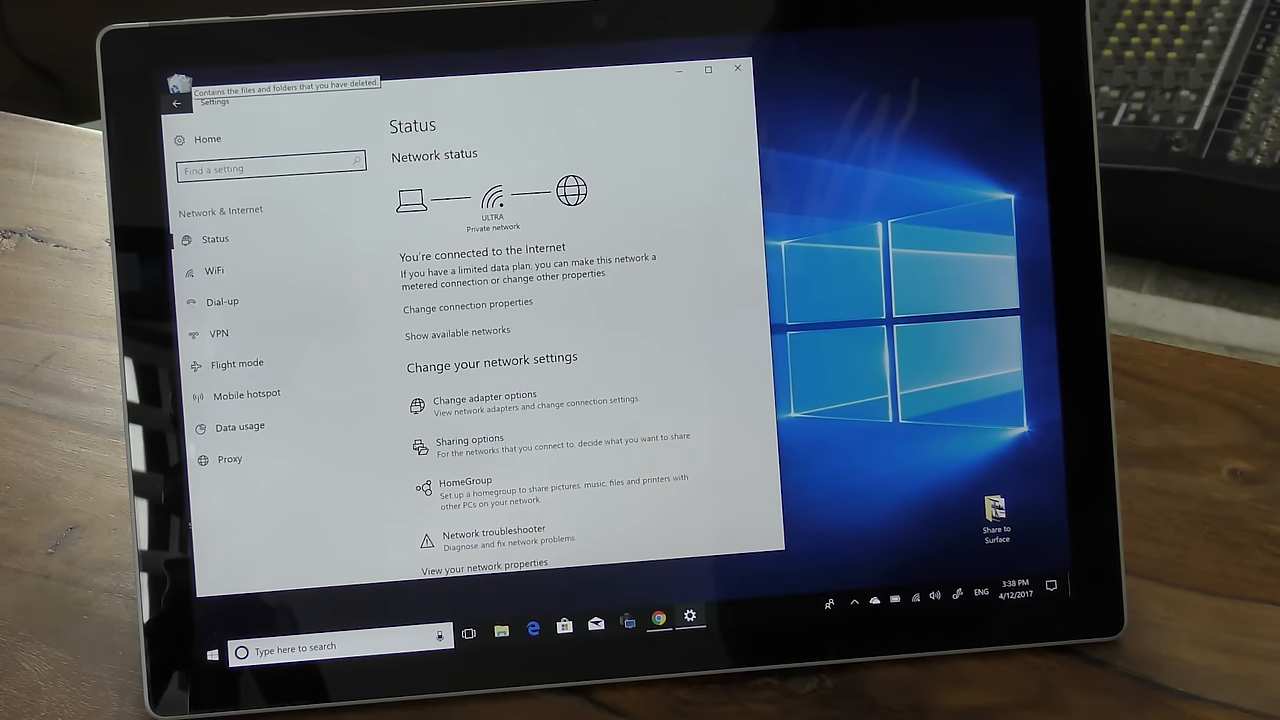
scroll(down, 3)
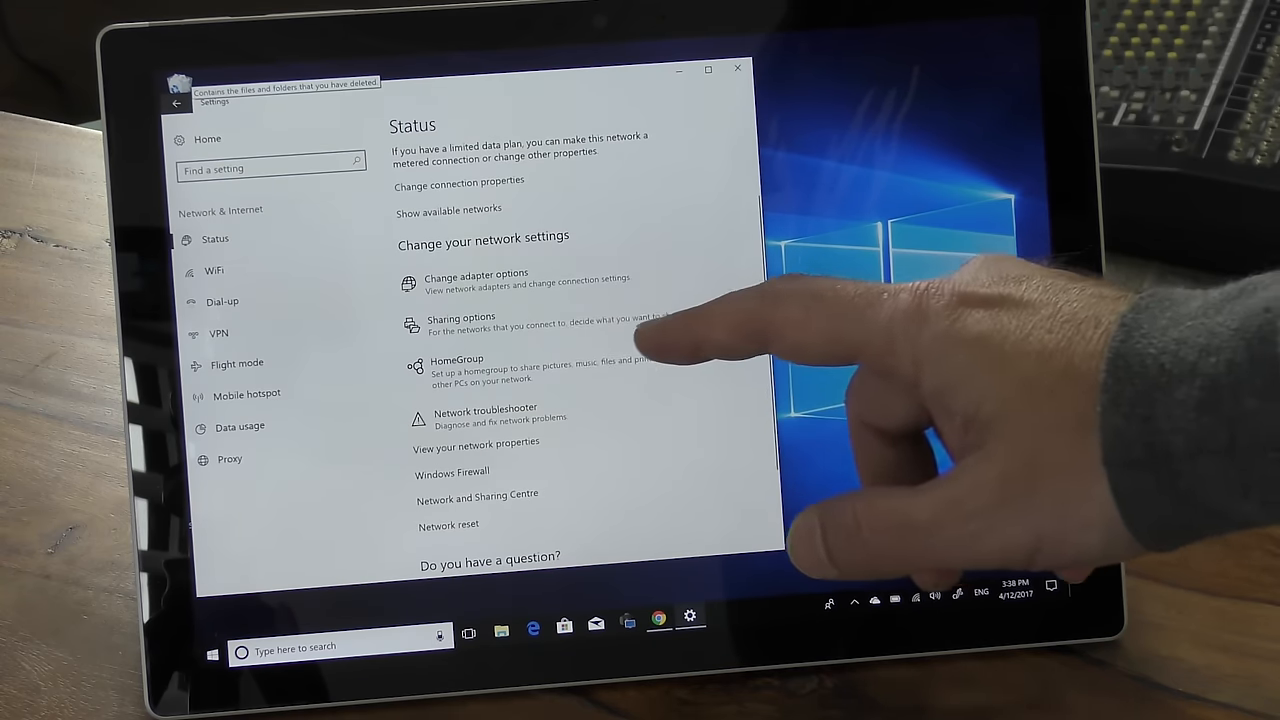
click(460, 323)
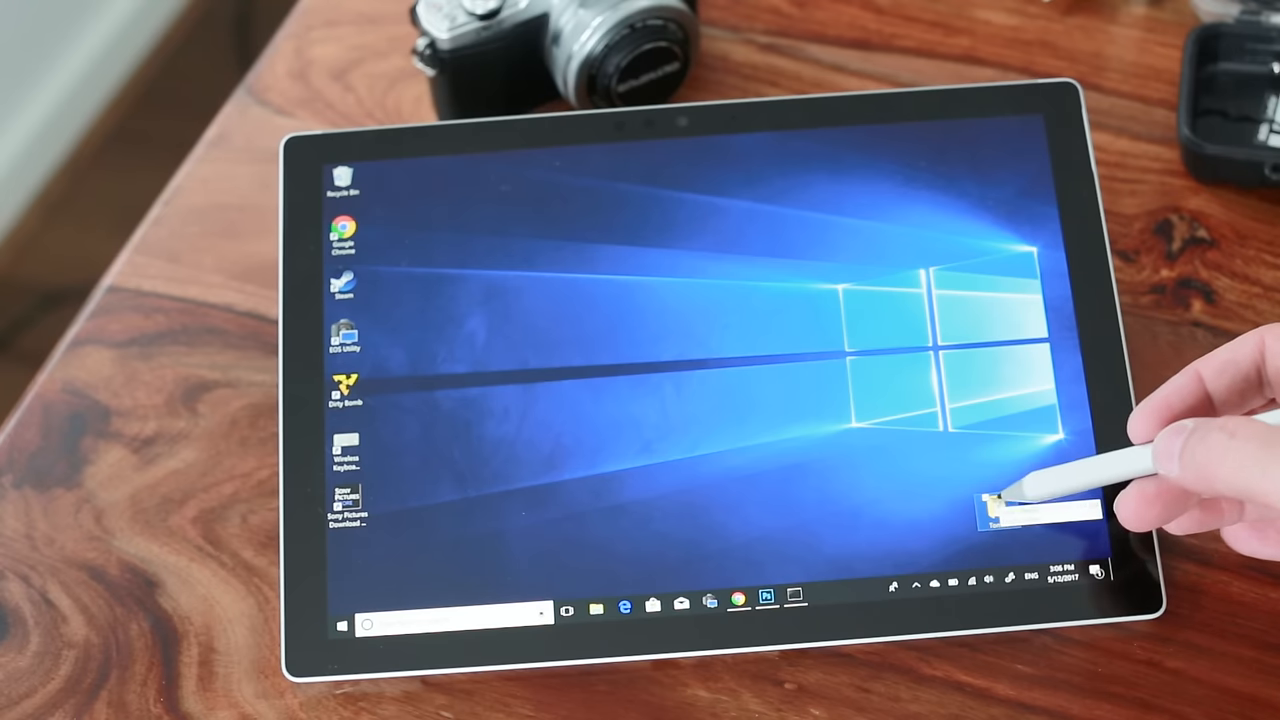
Step: Open the Tomac desktop folder, then bring up its right-click menu and choose Properties
double_click(1000, 510)
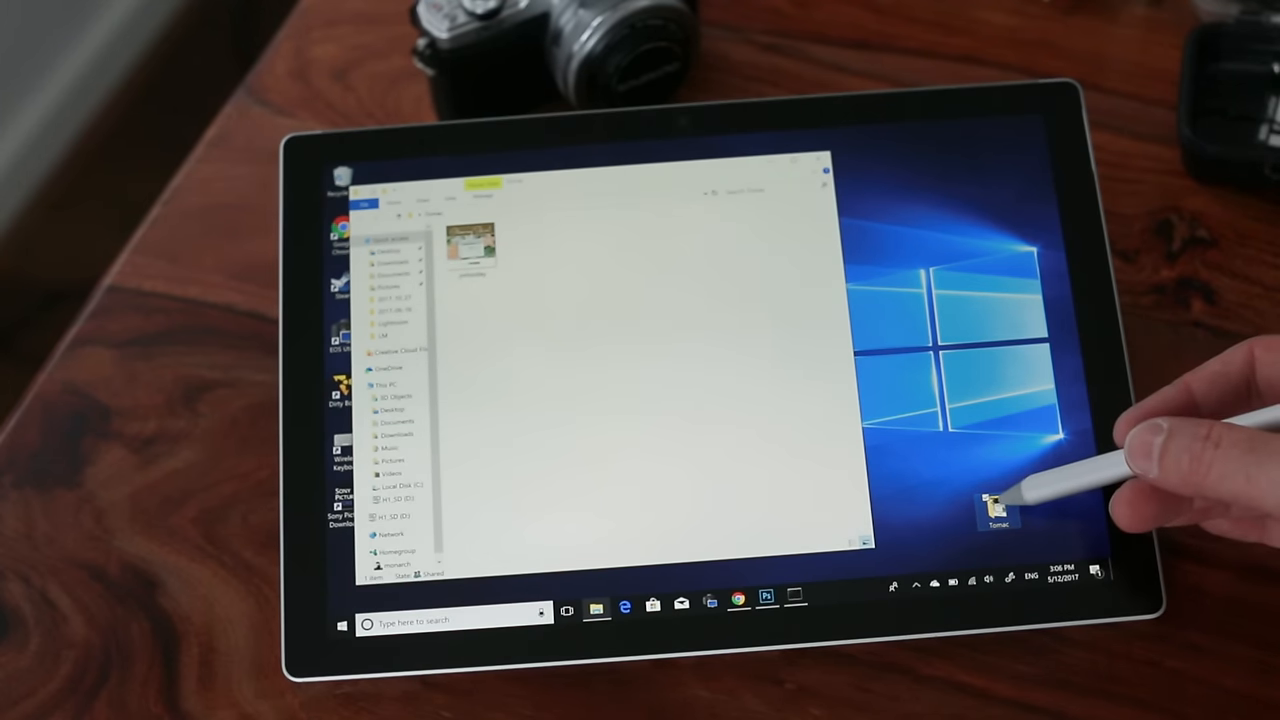
right_click(997, 505)
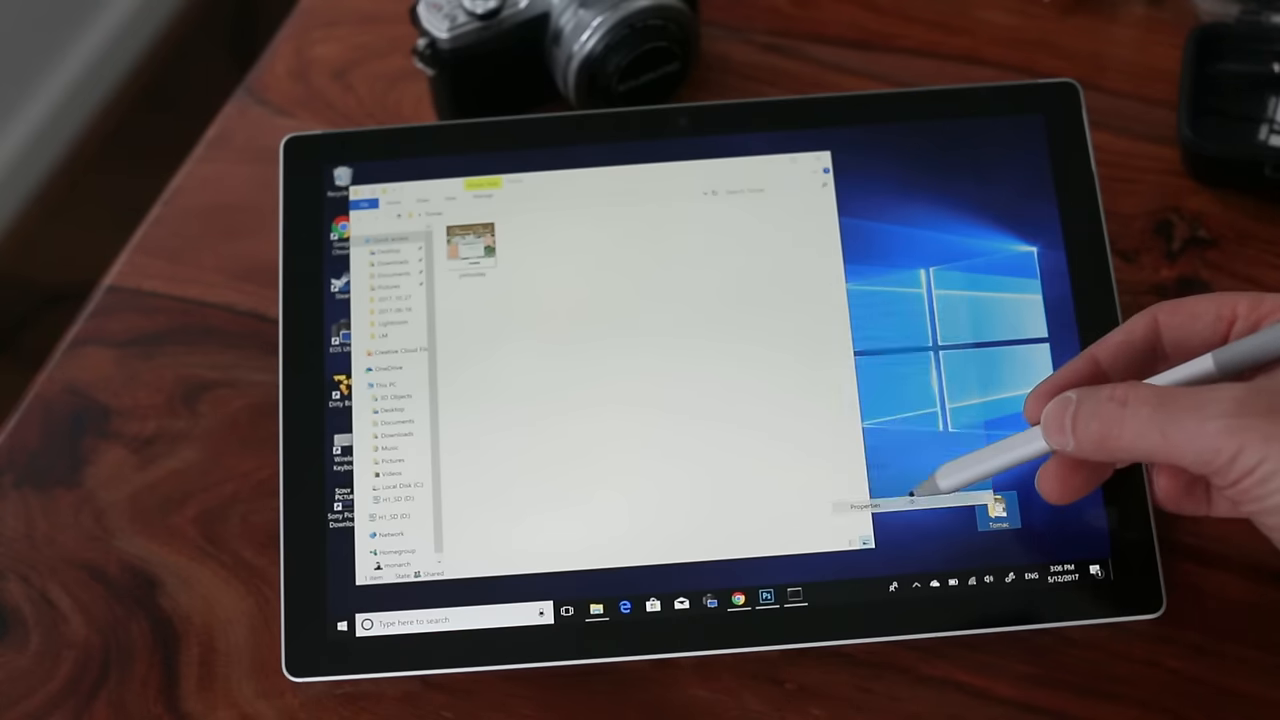
click(863, 505)
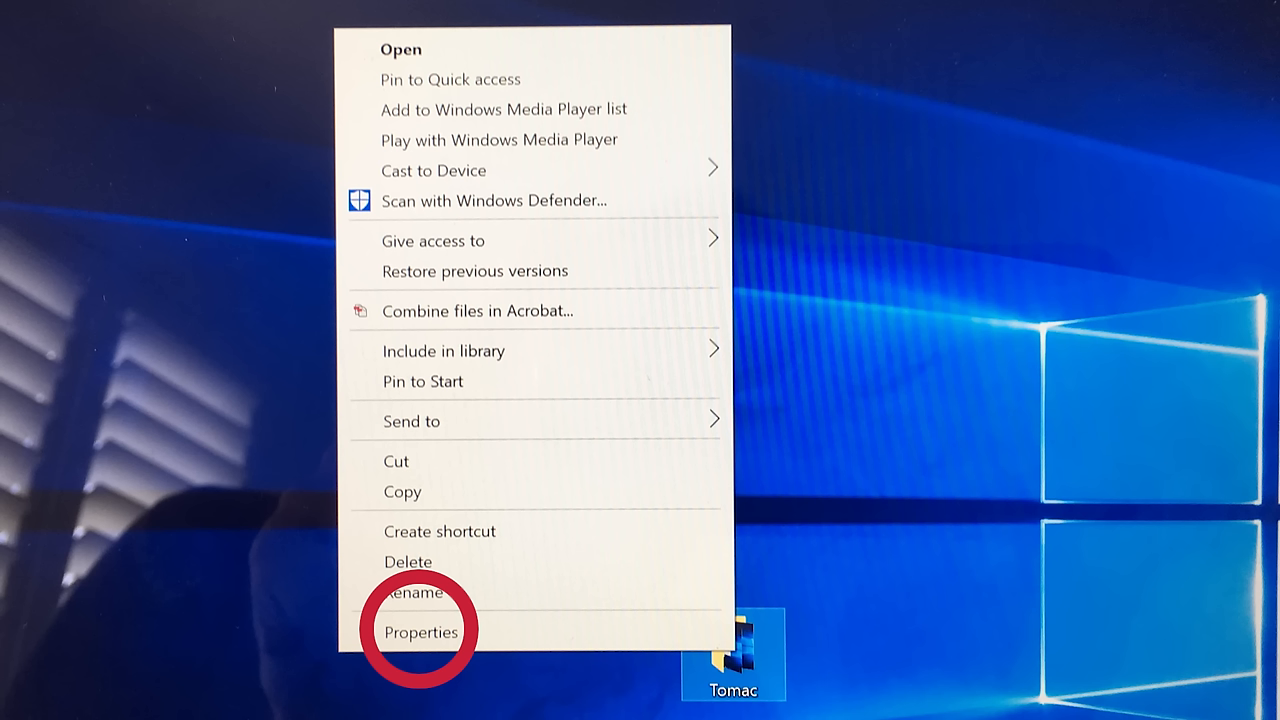
Step: Confirm Tomac is shared under Advanced Sharing and open its share Permissions
click(421, 631)
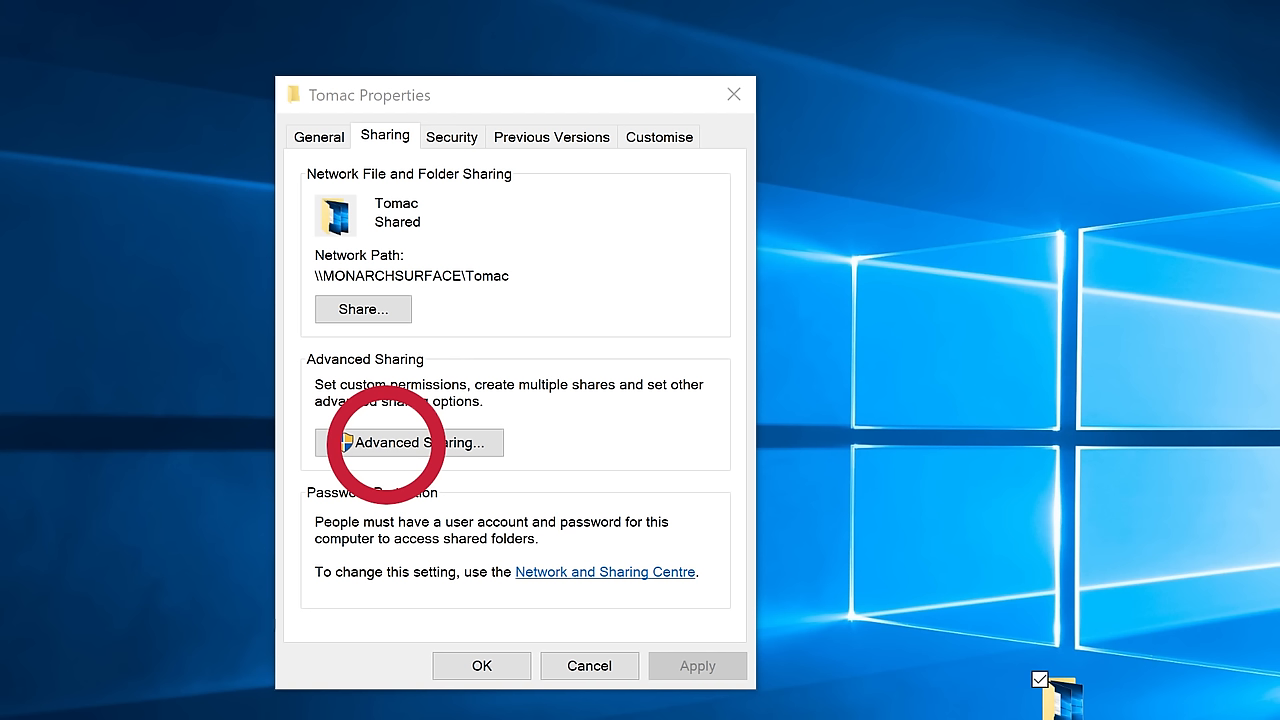
click(410, 442)
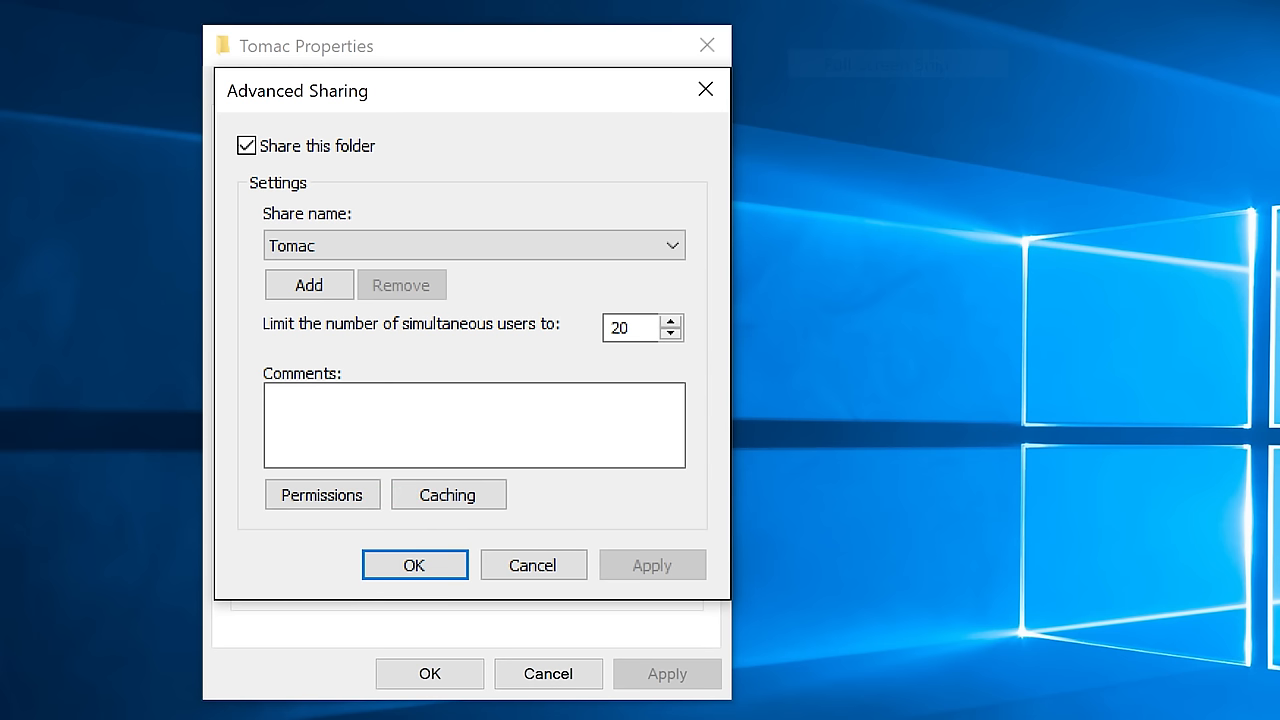
click(246, 145)
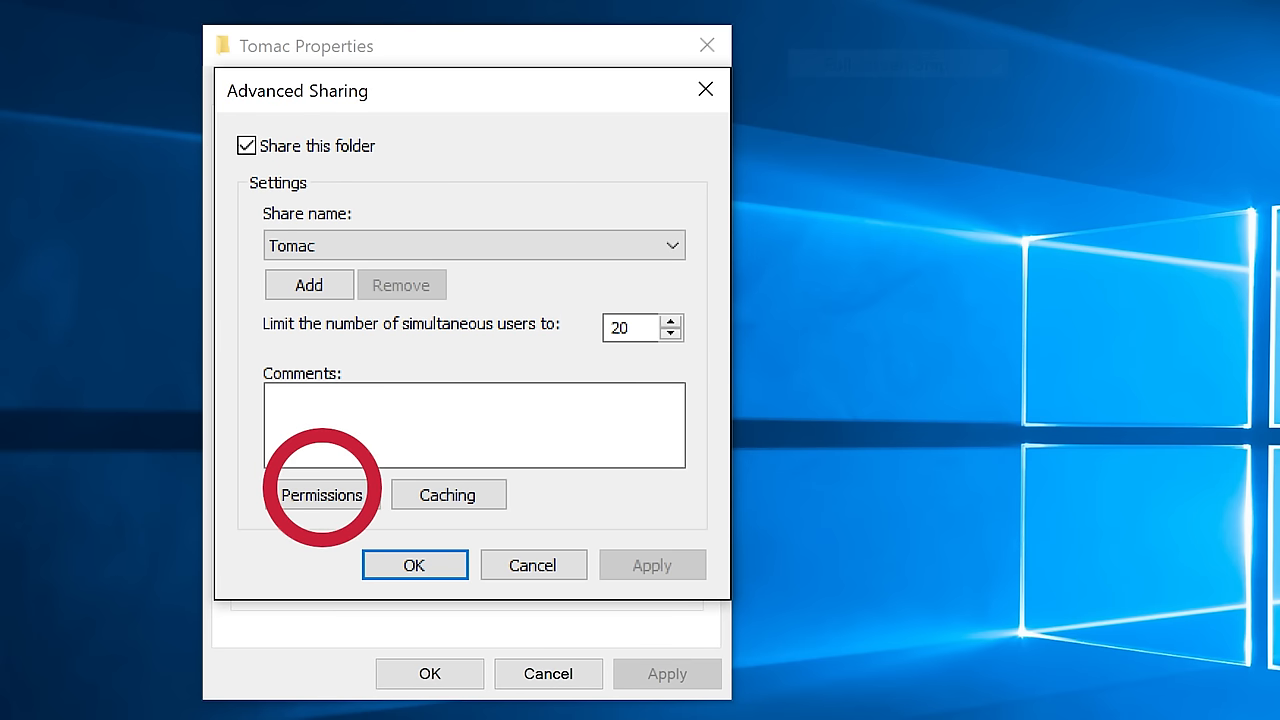
click(320, 494)
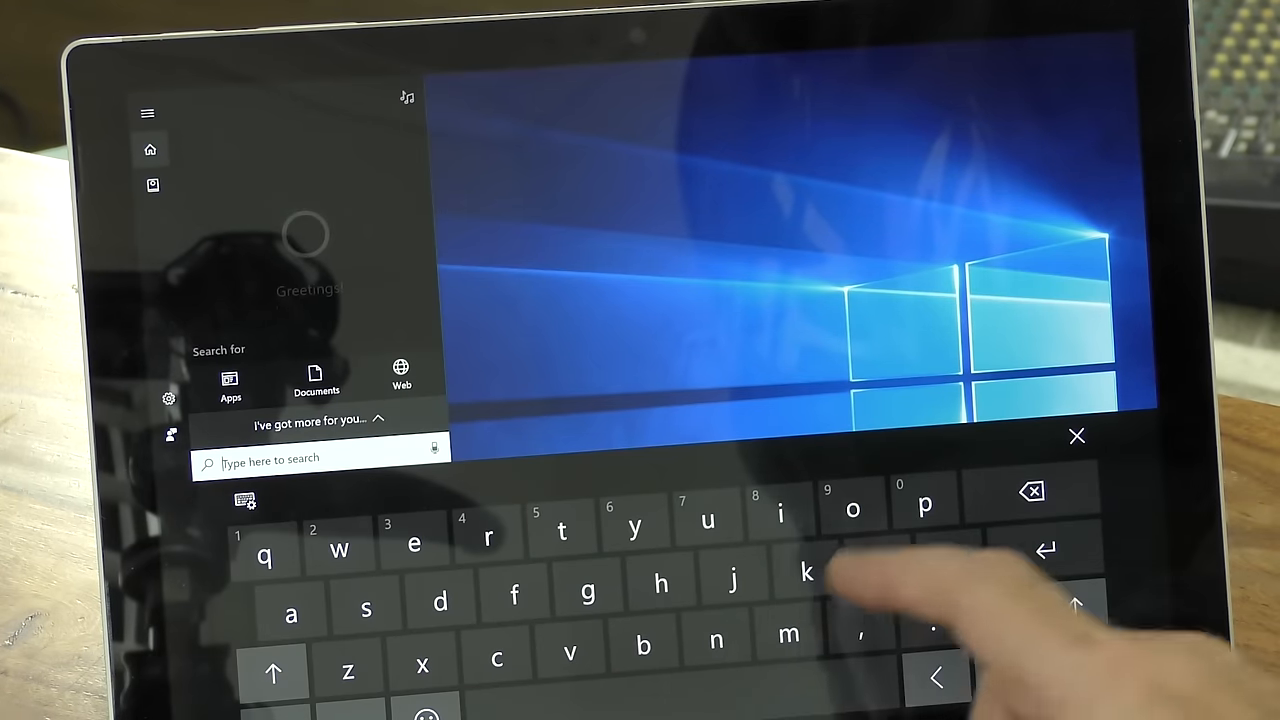
Step: Launch Command Prompt from search and run ipconfig to read IPv4 address 192.168.0.169
text(p)
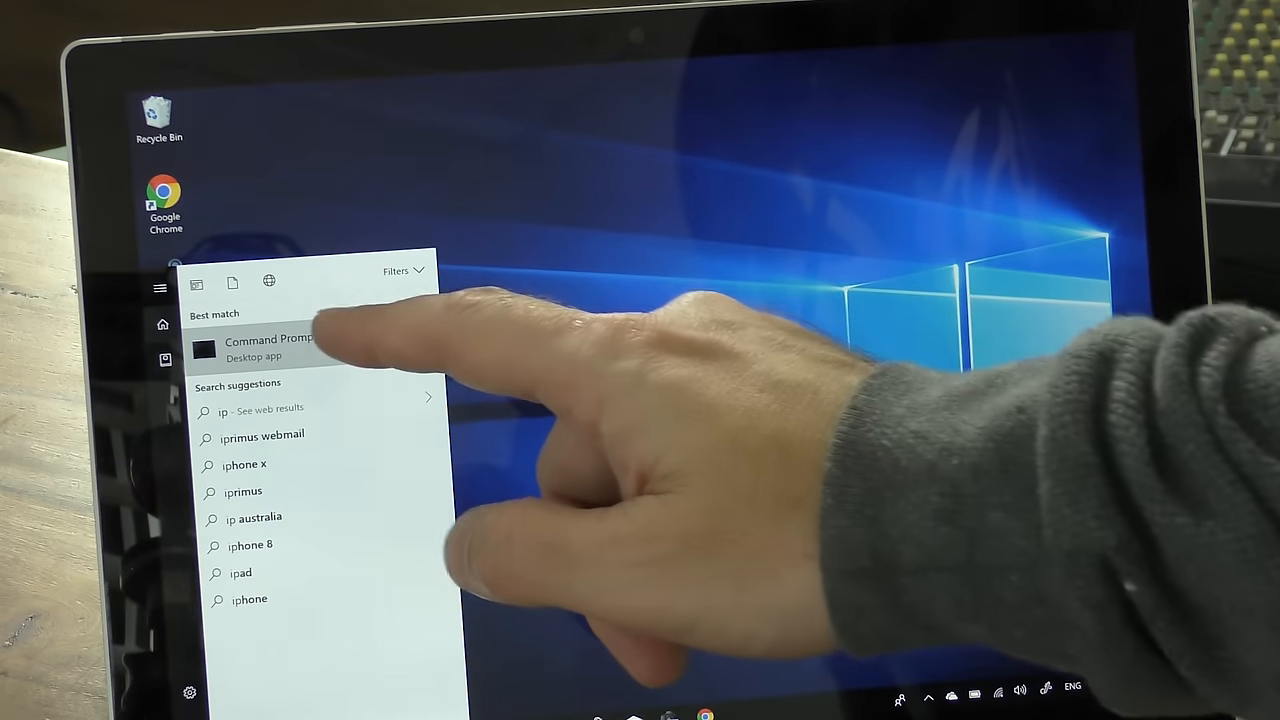
click(267, 345)
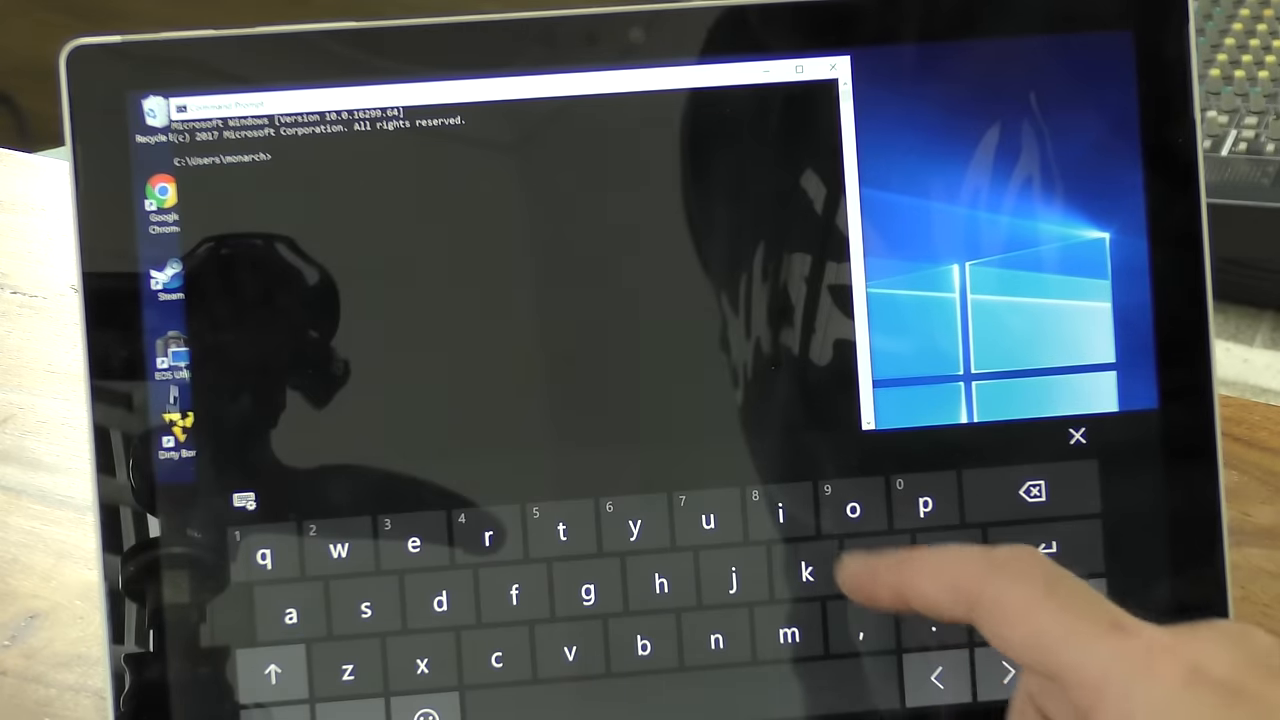
click(925, 507)
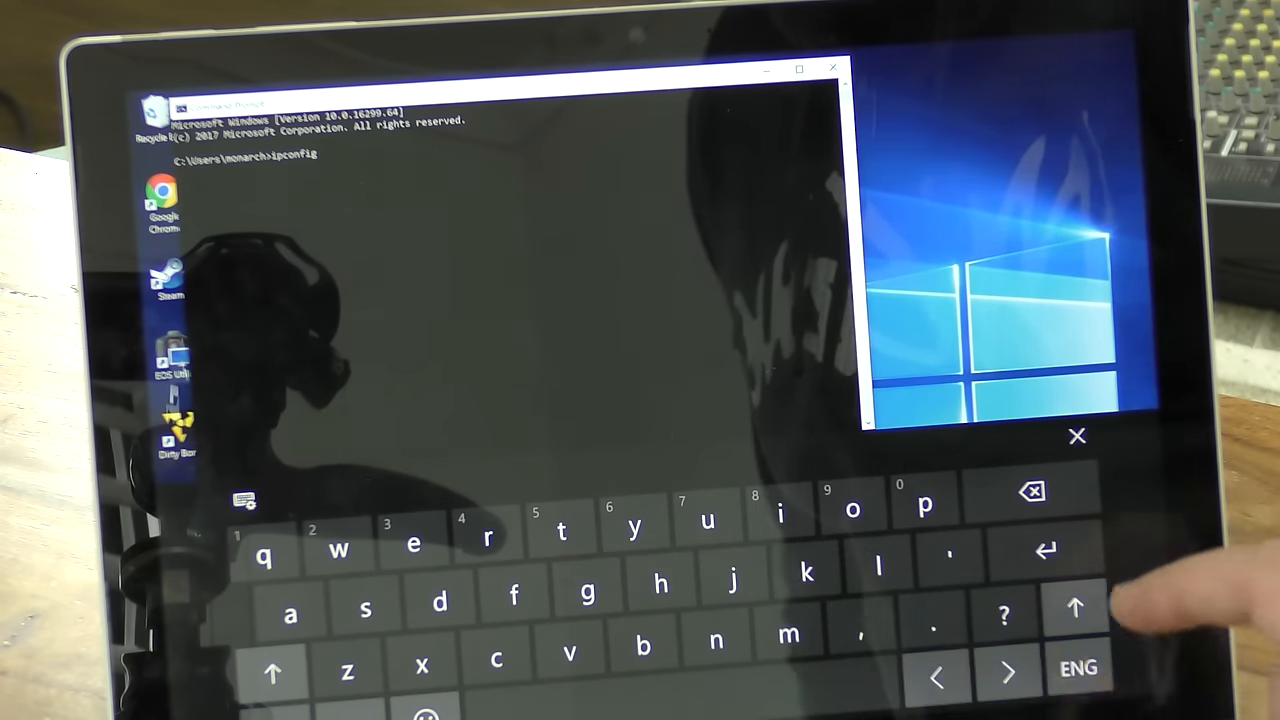
key(enter)
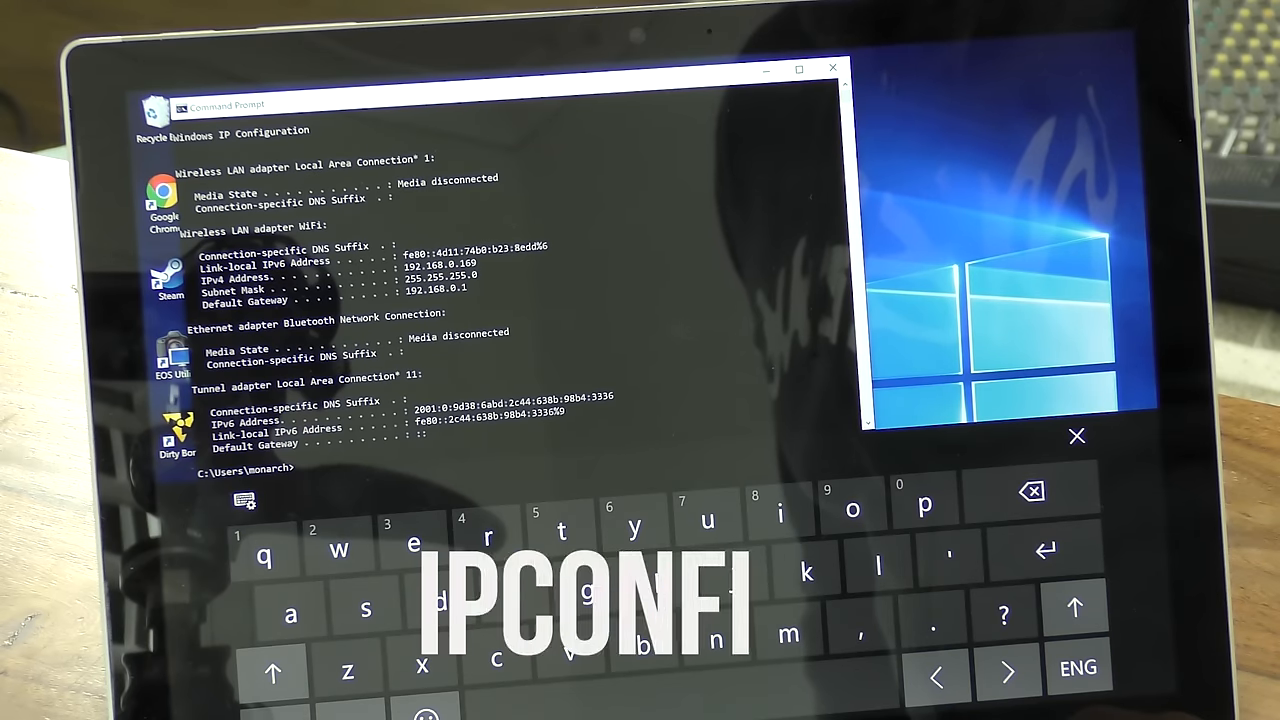
text(g)
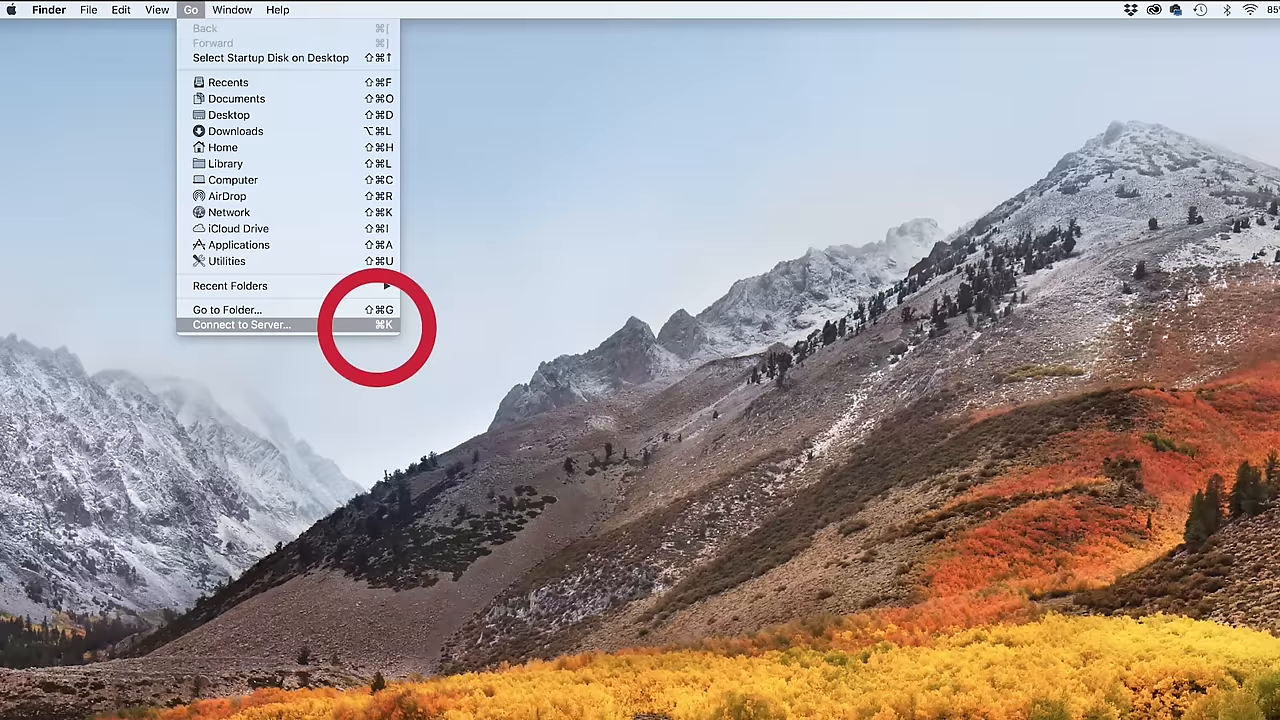
Step: Open Connect to Server with smb://192.168.0.169 as the server address
click(240, 324)
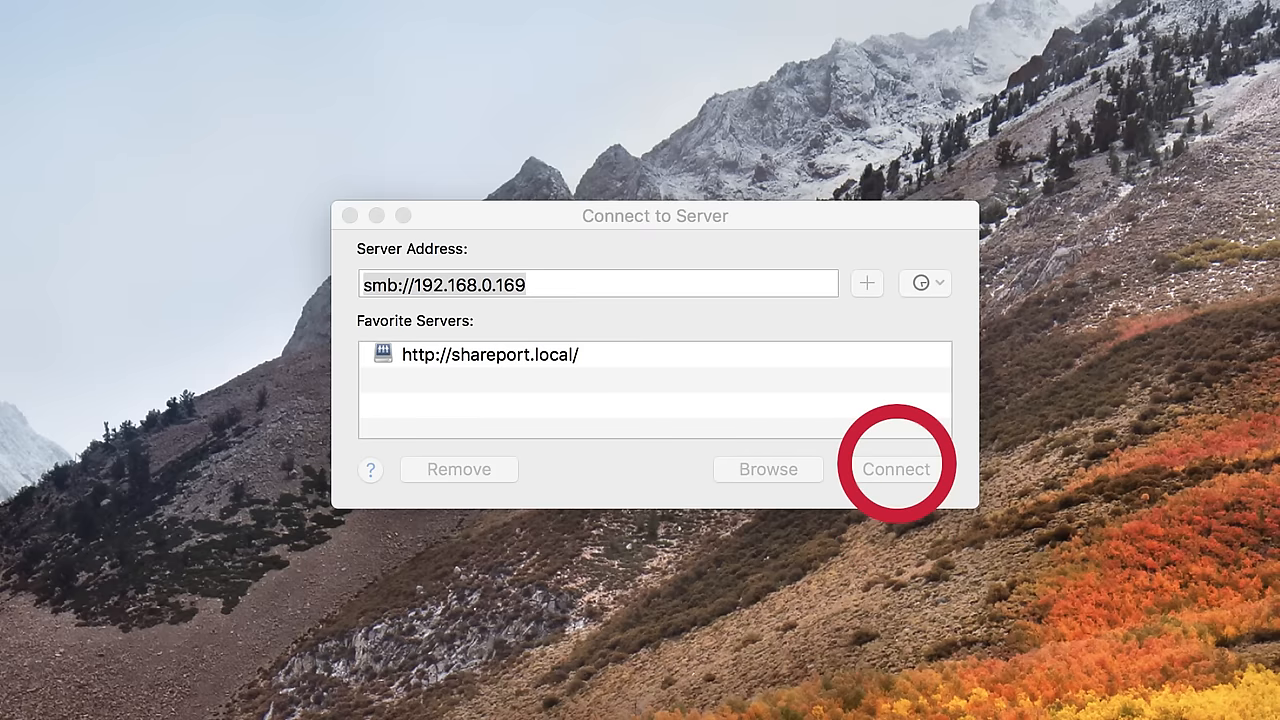
Step: Connect to 192.168.0.169 as a registered user with the Windows username and password
click(896, 468)
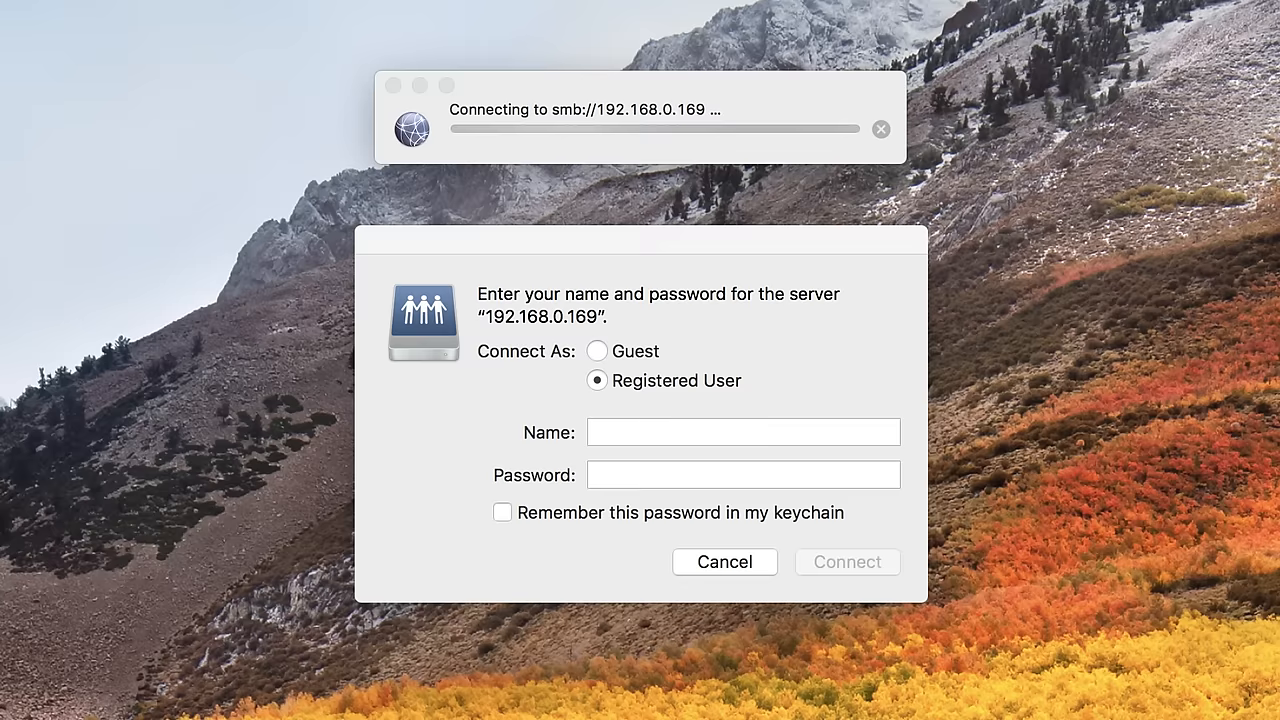
text(username)
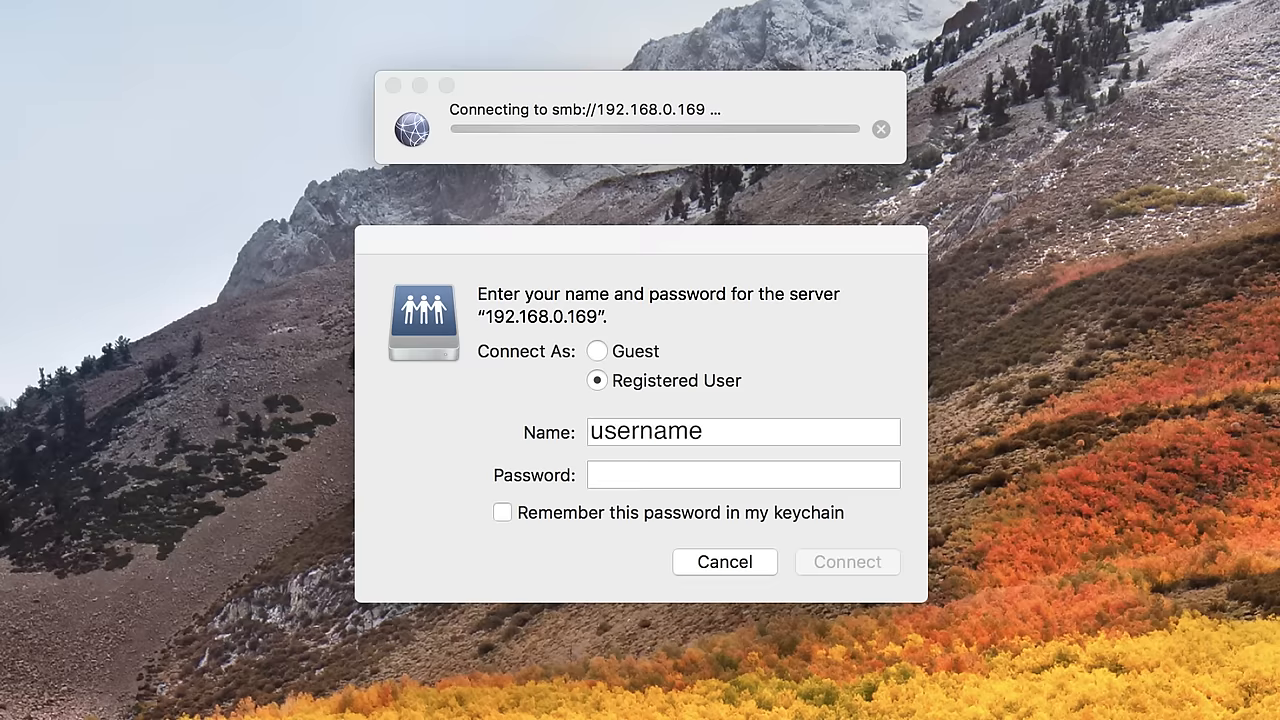
text(password)
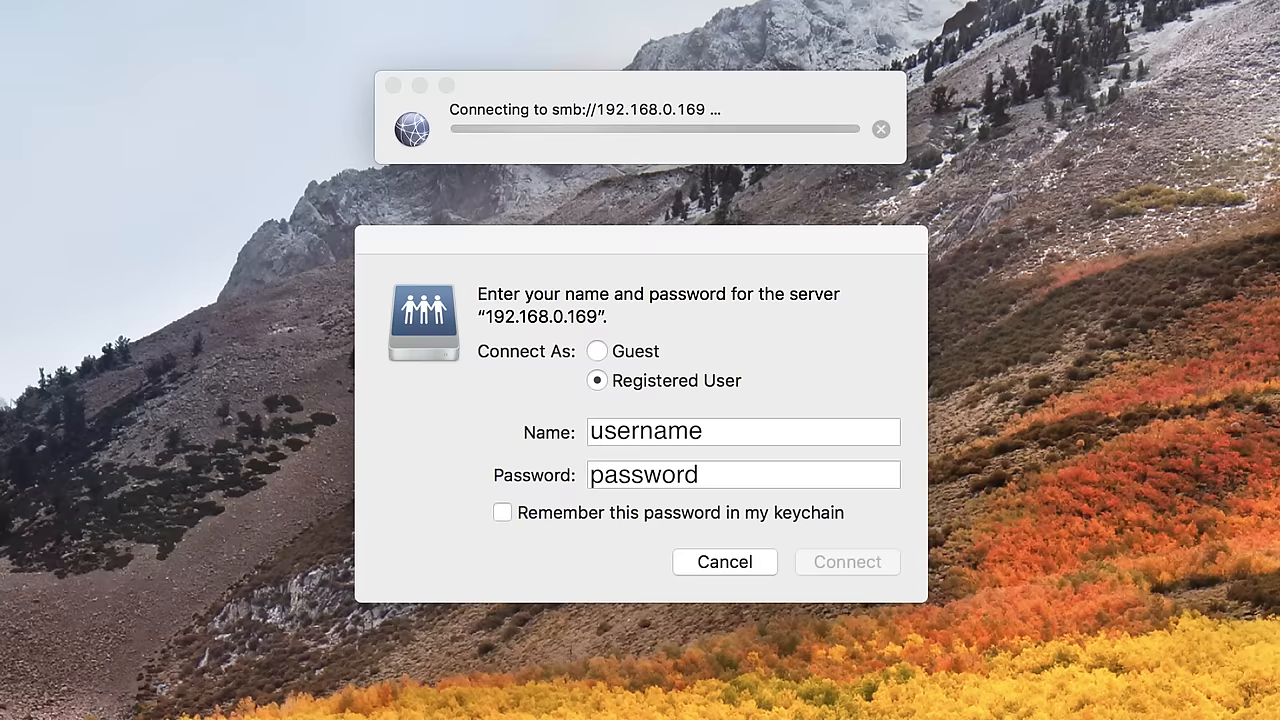
click(846, 561)
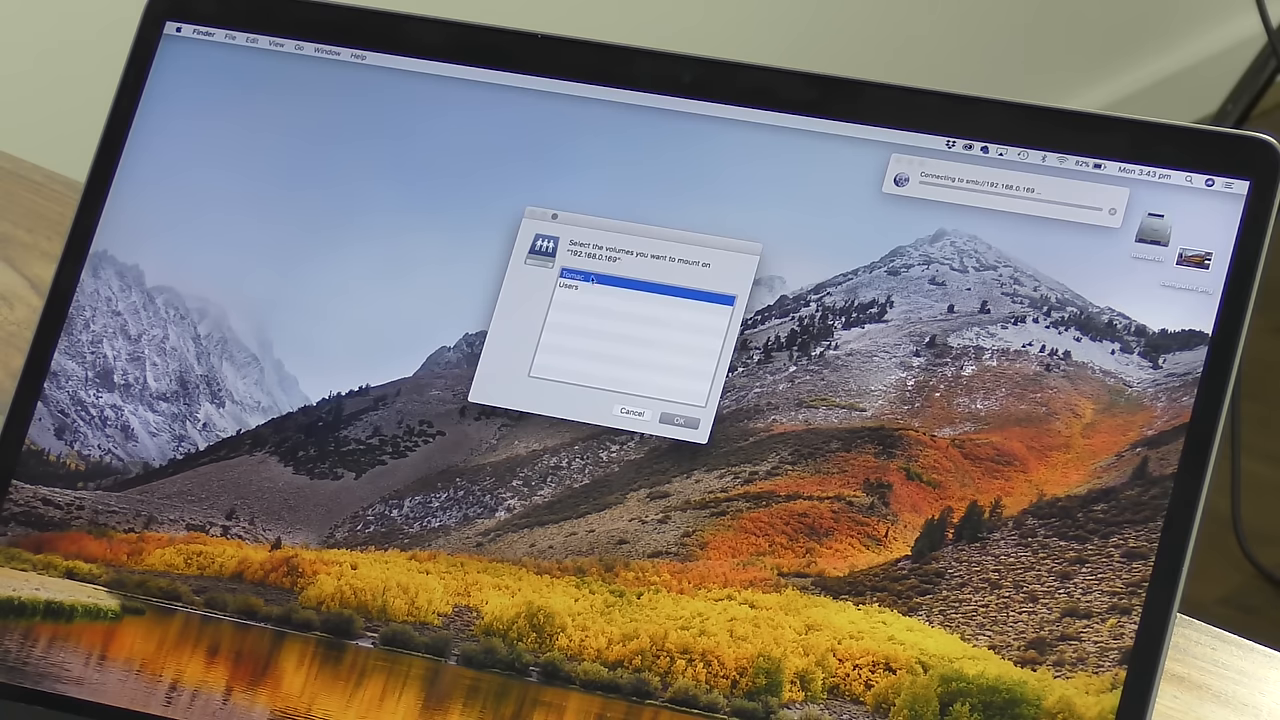
Step: Select the Tomac volume and mount it, showing map_2017_updated.pdf in Finder
click(600, 288)
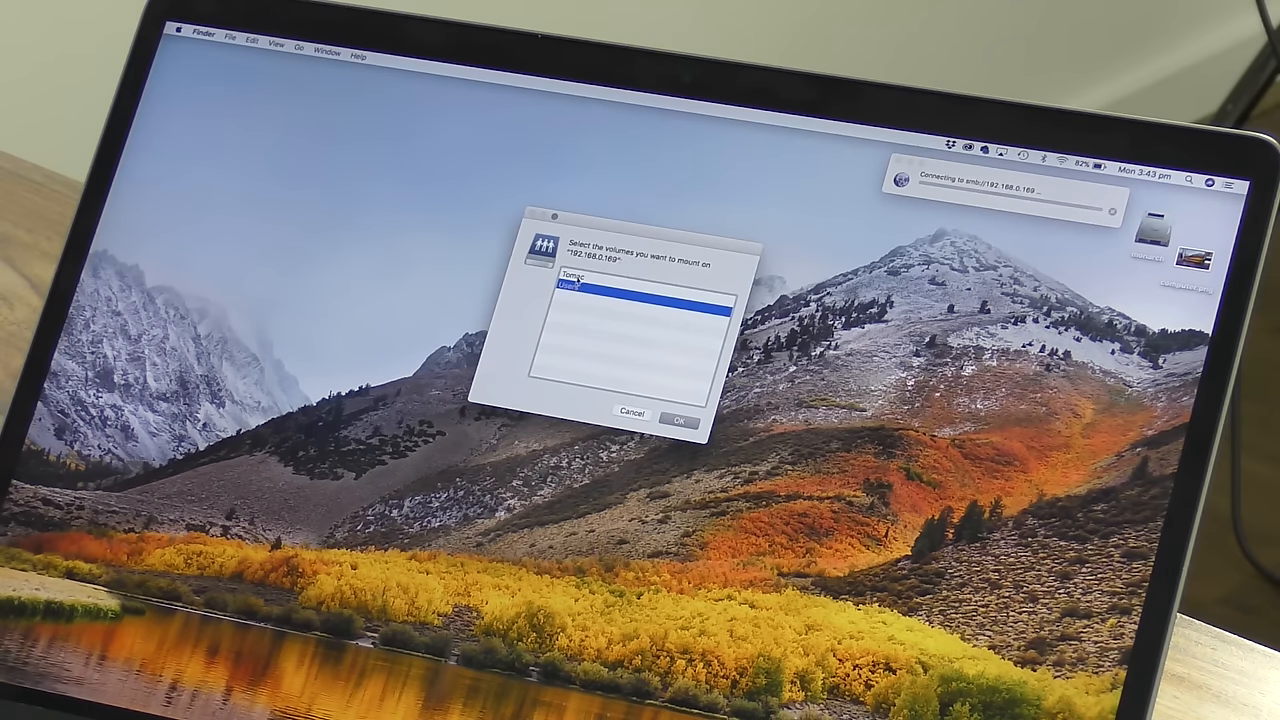
click(570, 278)
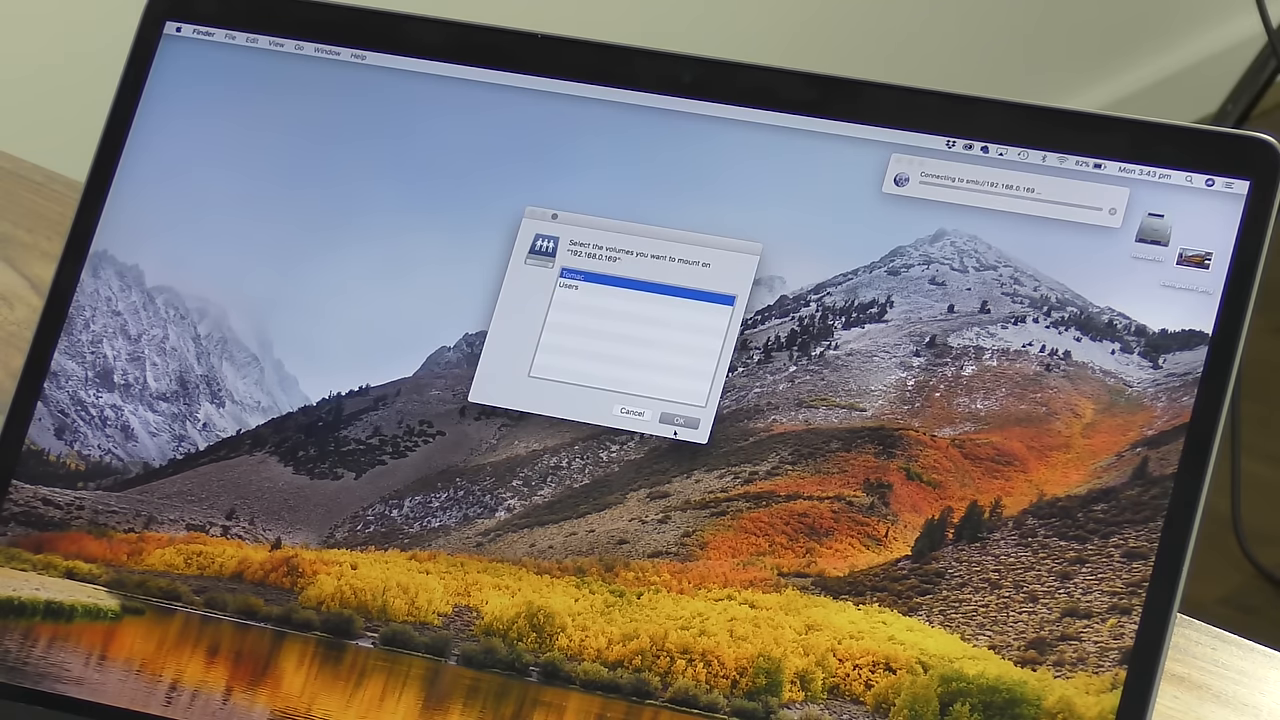
click(680, 414)
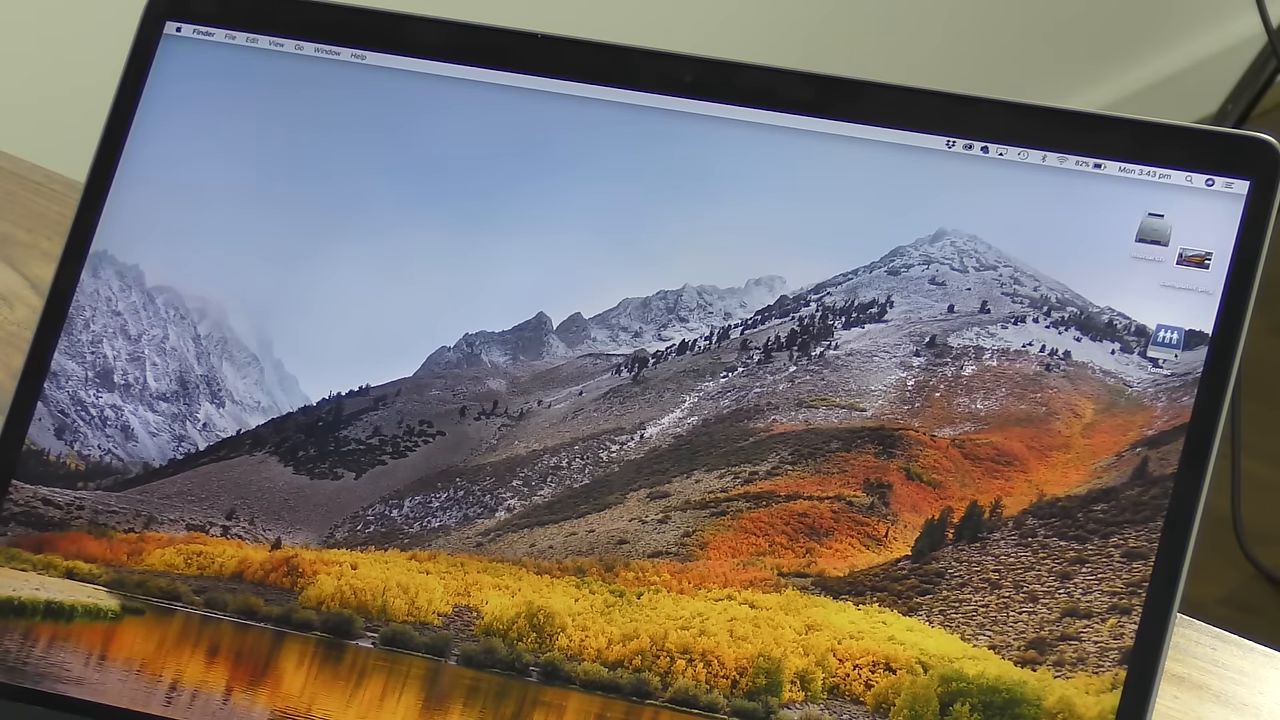
click(1168, 258)
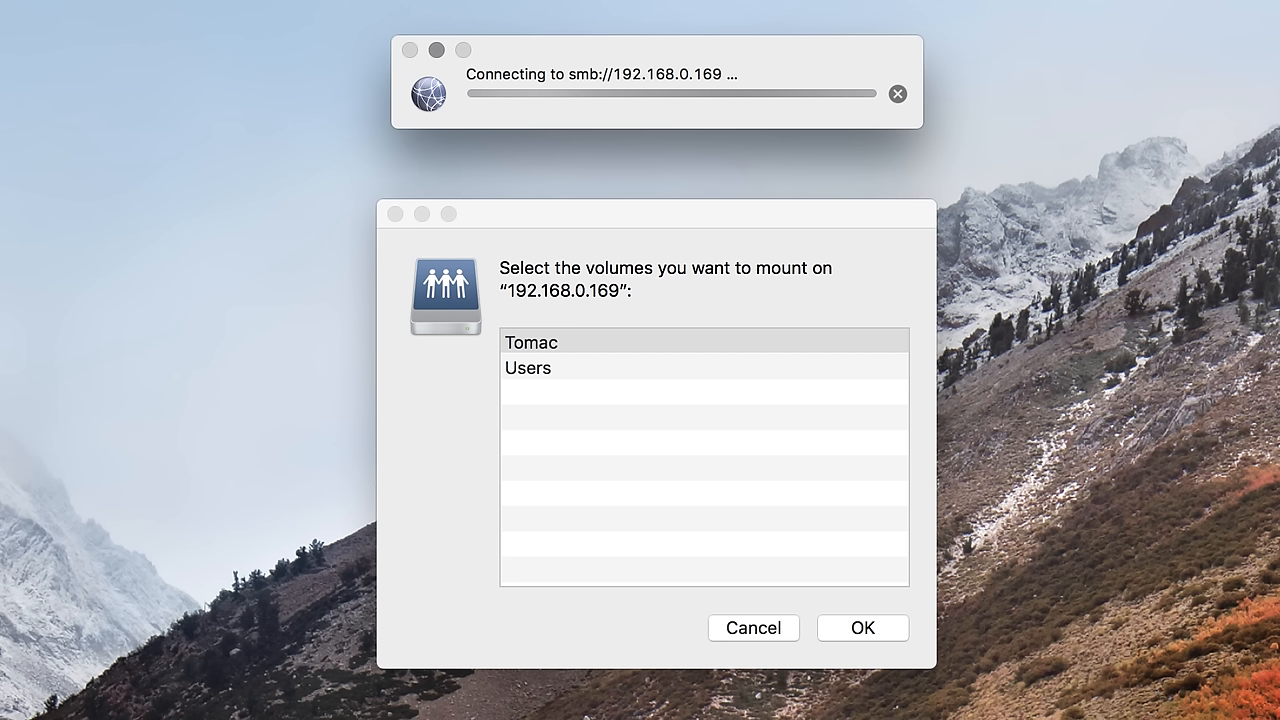
click(862, 627)
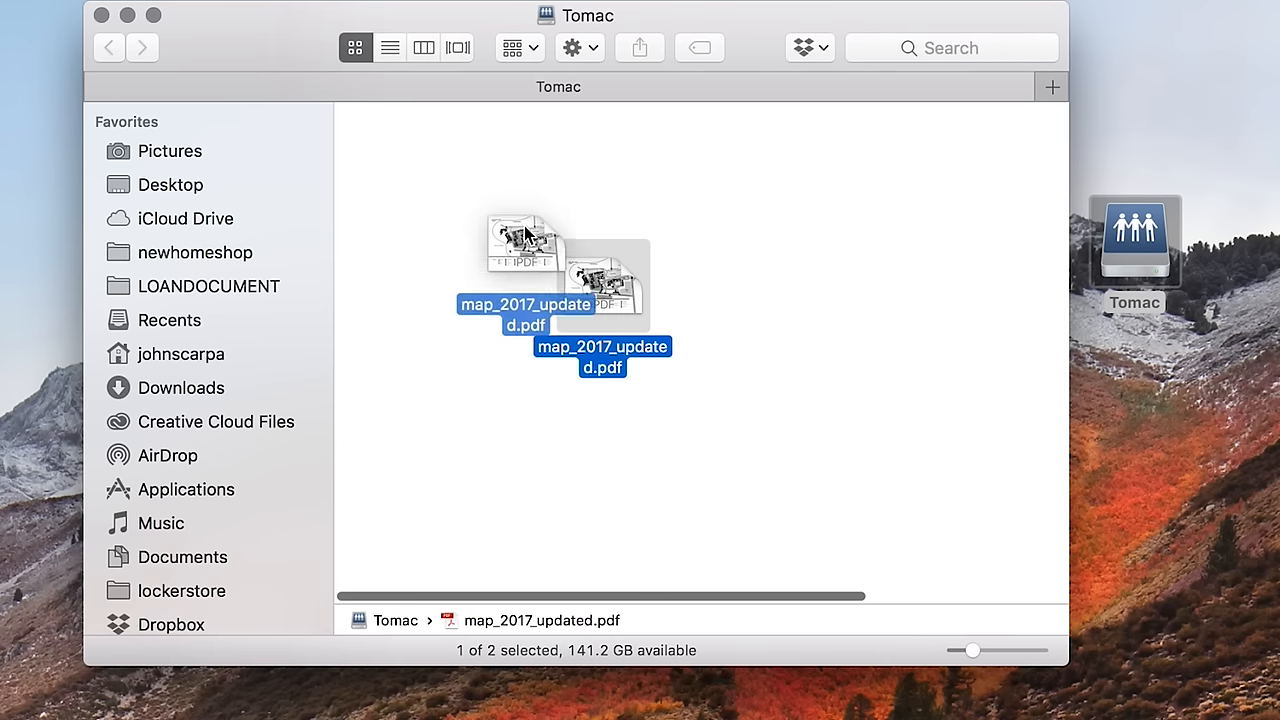
Step: Copy map_2017_updated.pdf and music.png into Tomac, replace the old music.png, and verify both files
drag(972, 650, 1017, 650)
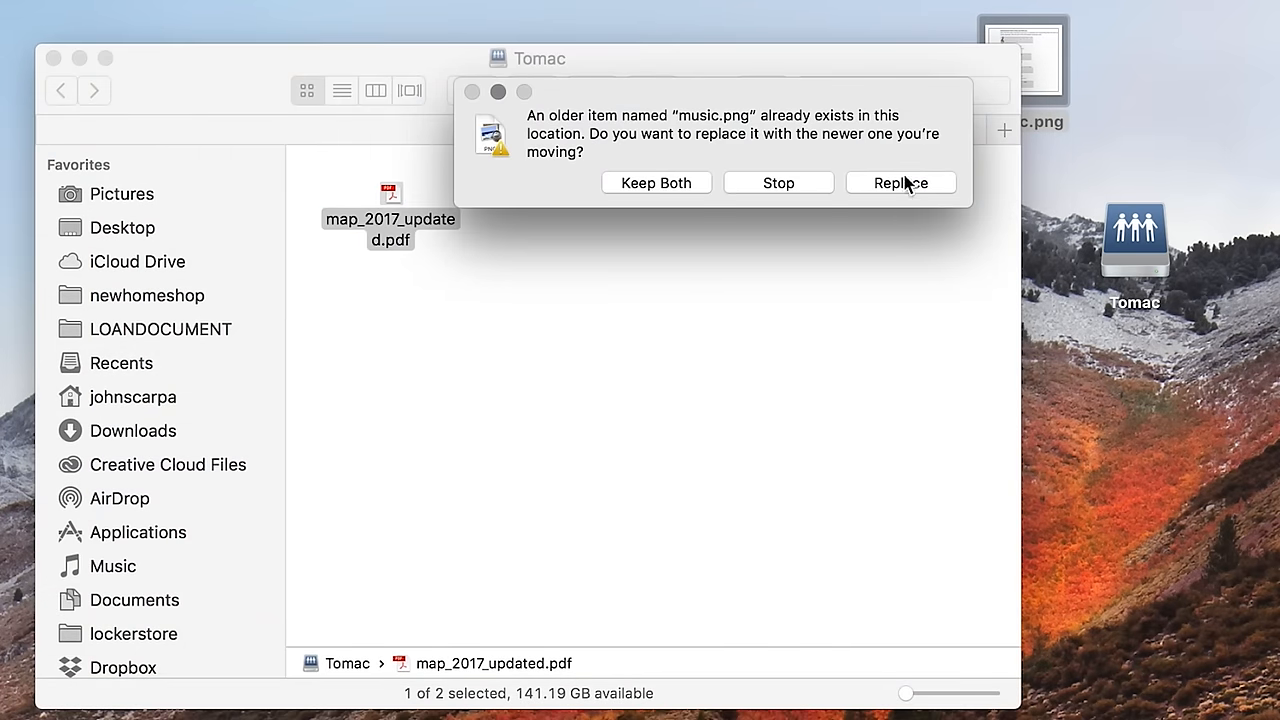
click(900, 182)
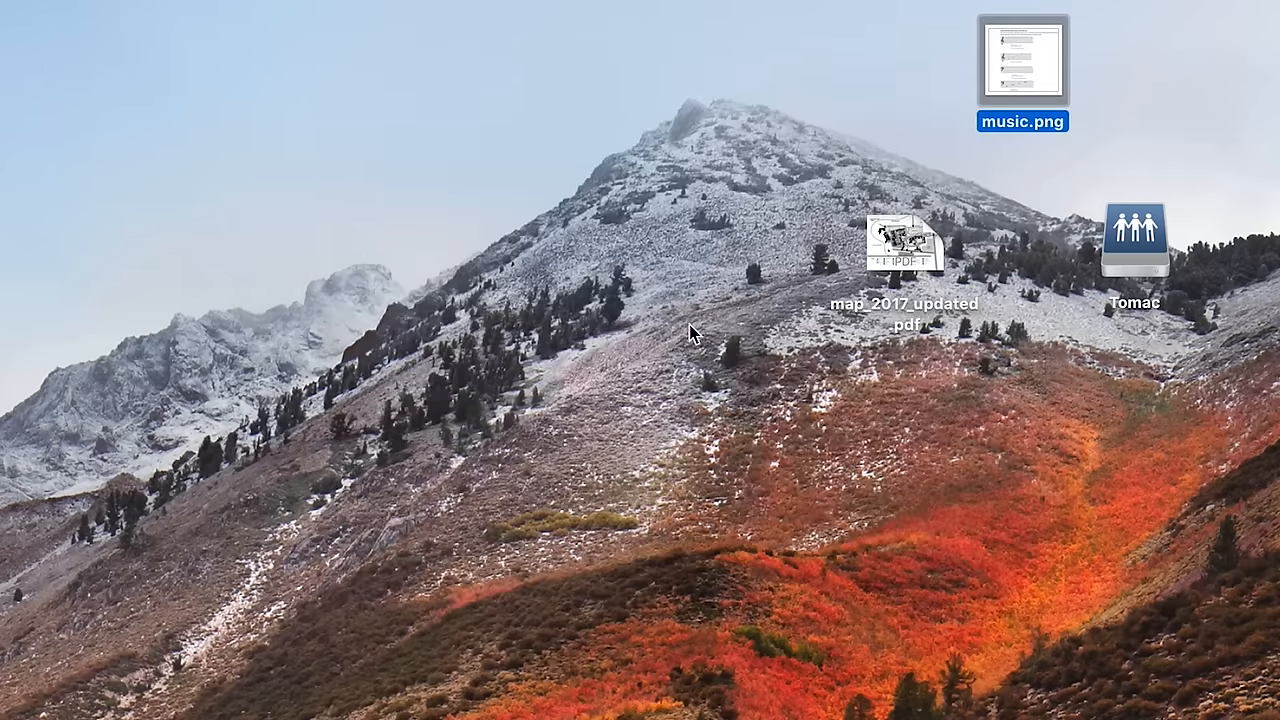
drag(1022, 65, 740, 250)
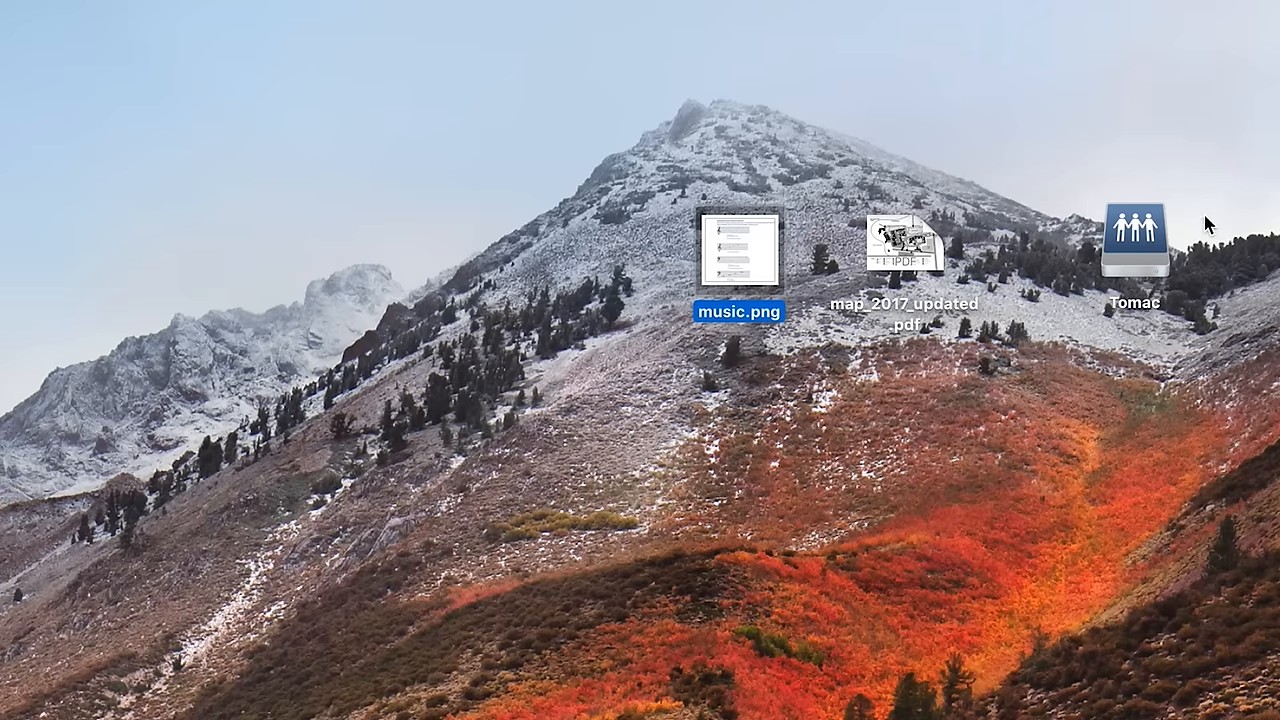
double_click(1134, 240)
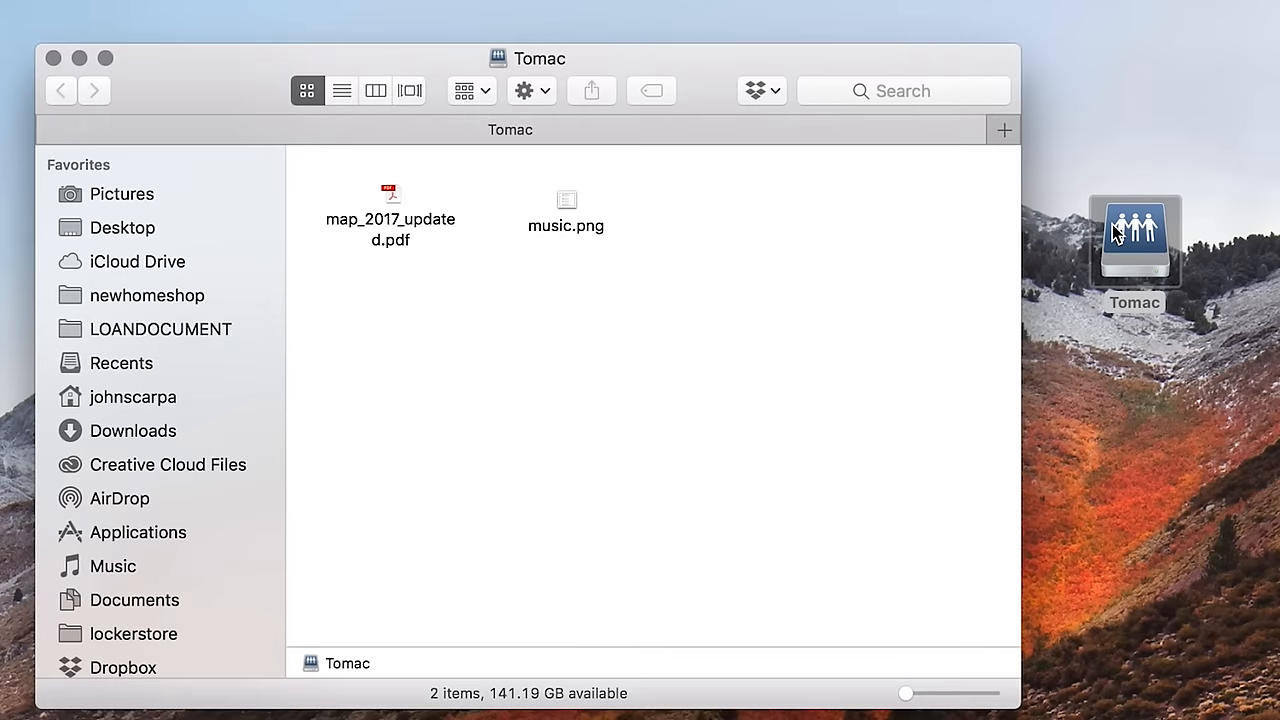